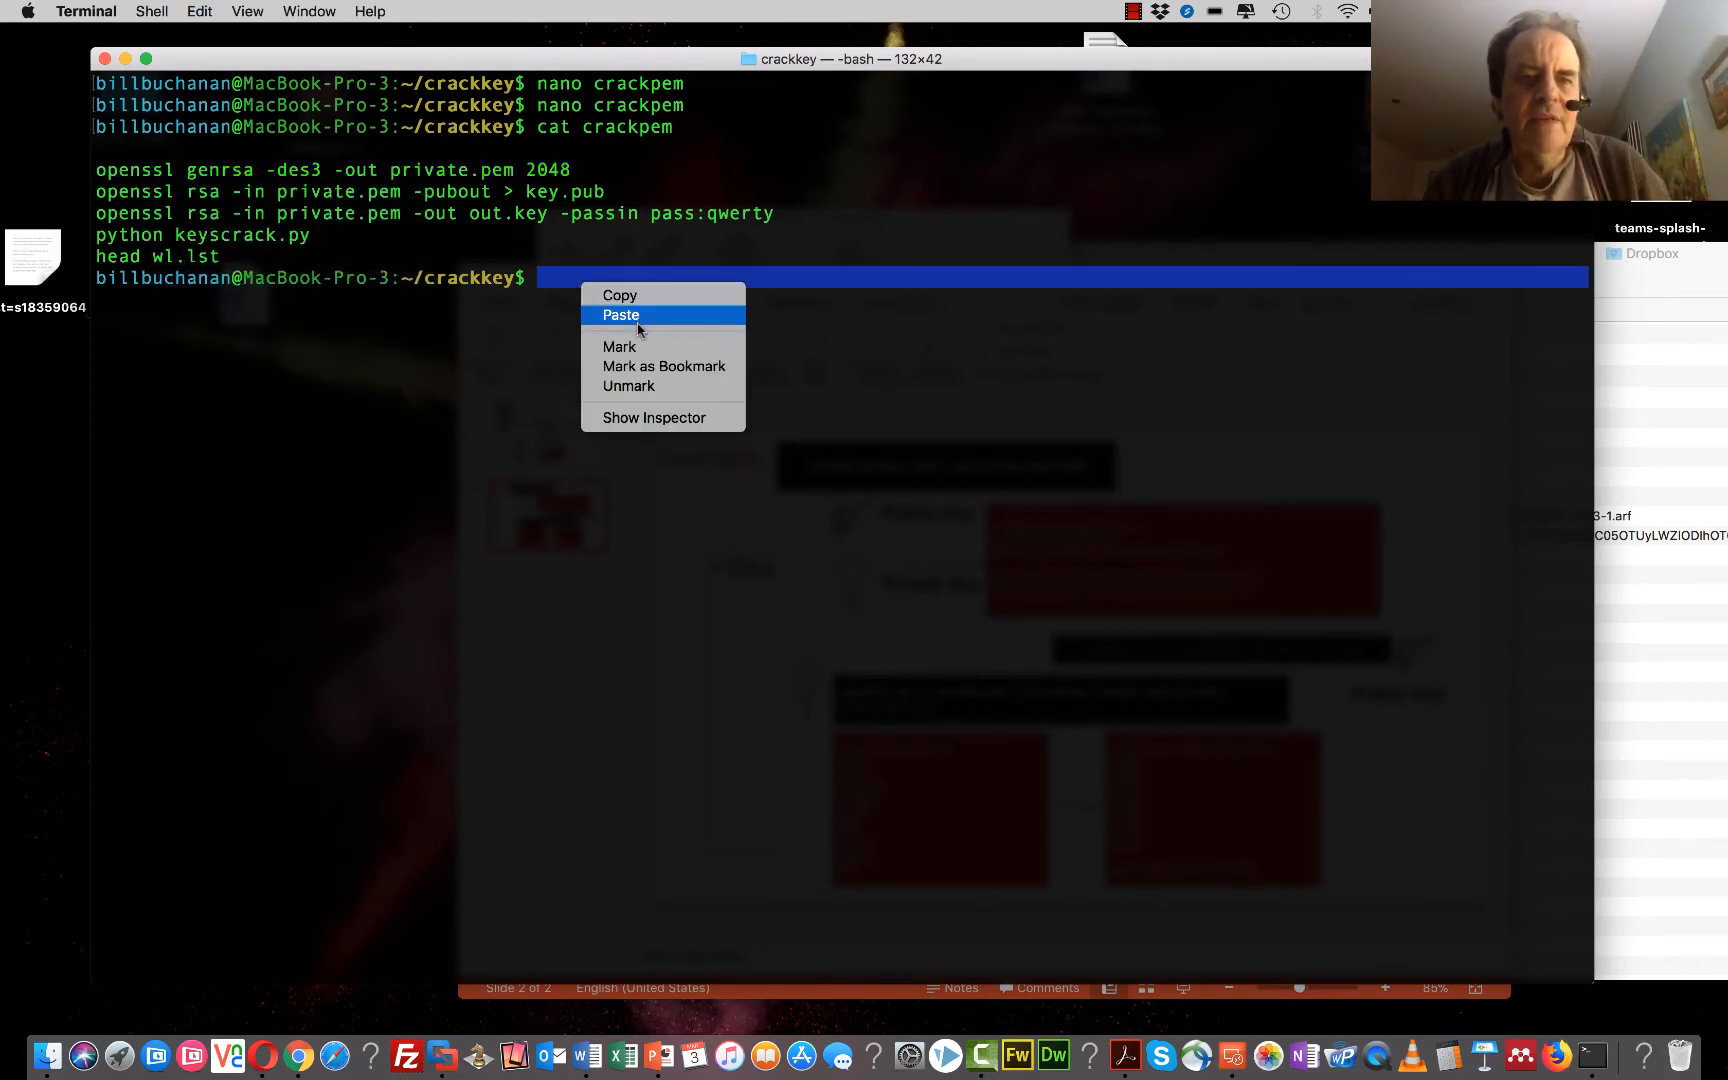
- Generate a 2048-bit des3-protected RSA key, private.pem, with openssl genrsa and its passphrase
{"action": "left_click", "coordinate": [620, 316]}
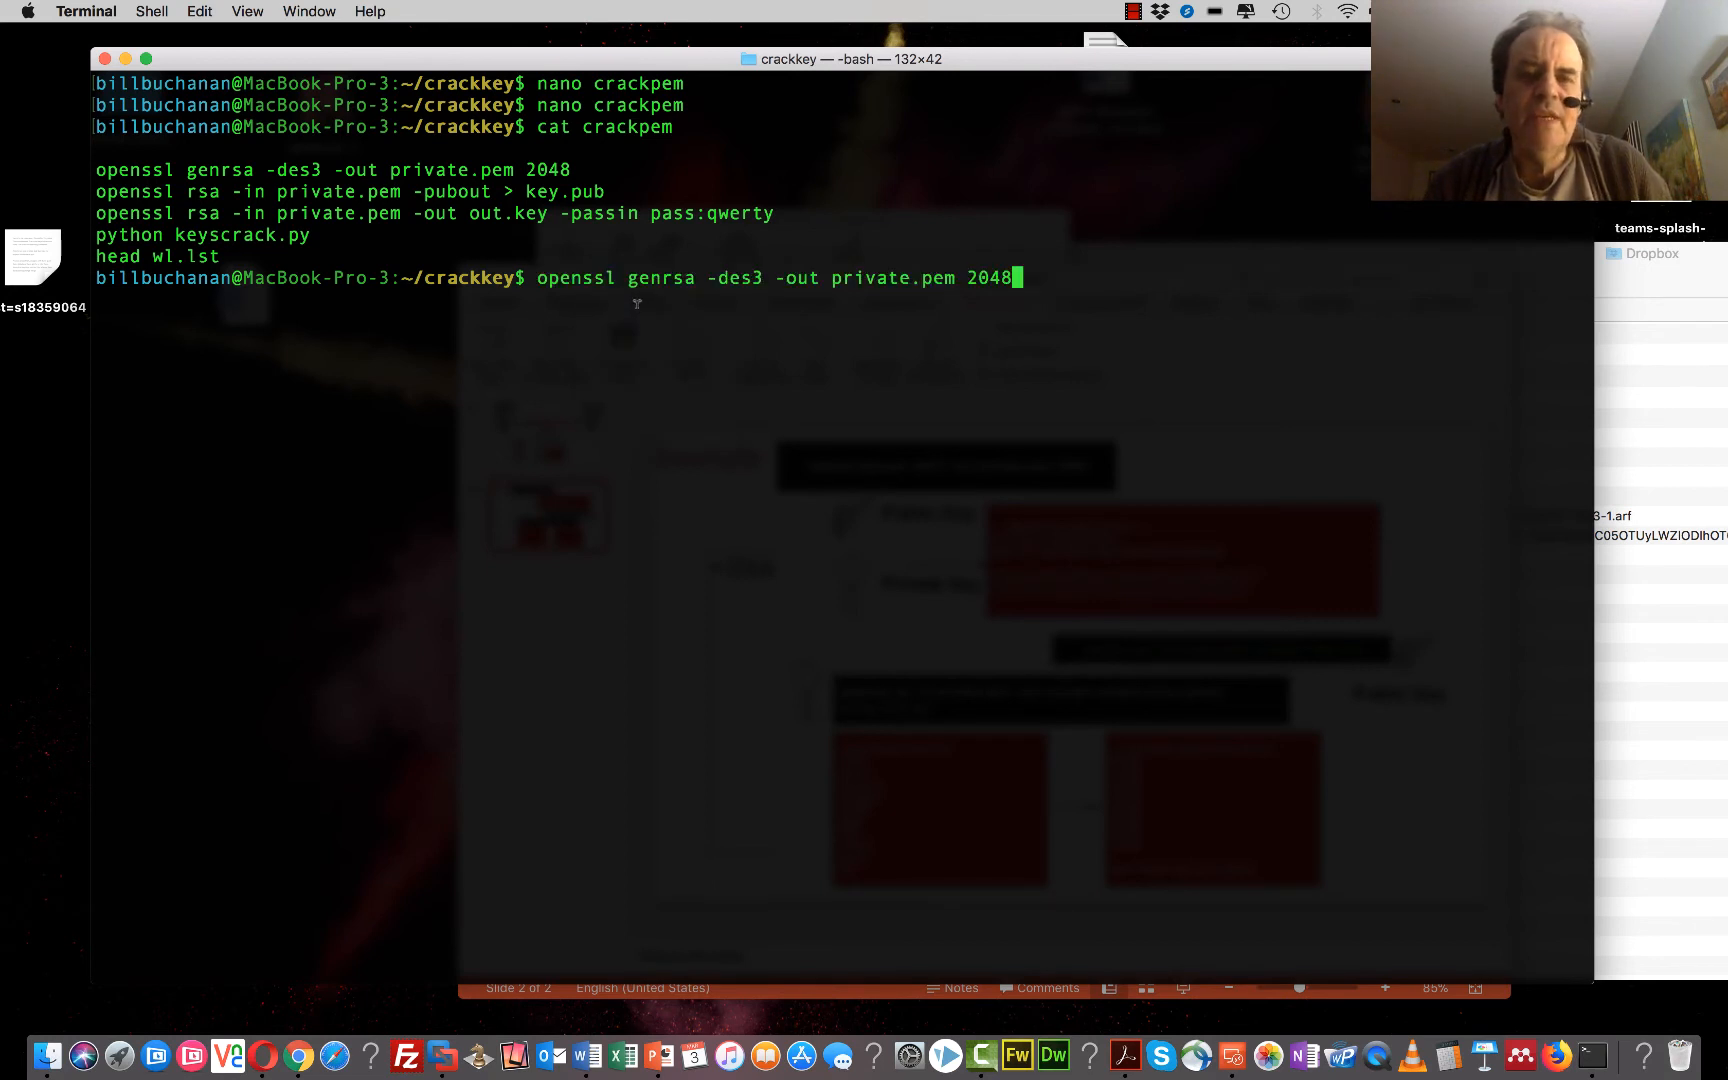
{"action": "mouse_move", "coordinate": [676, 306]}
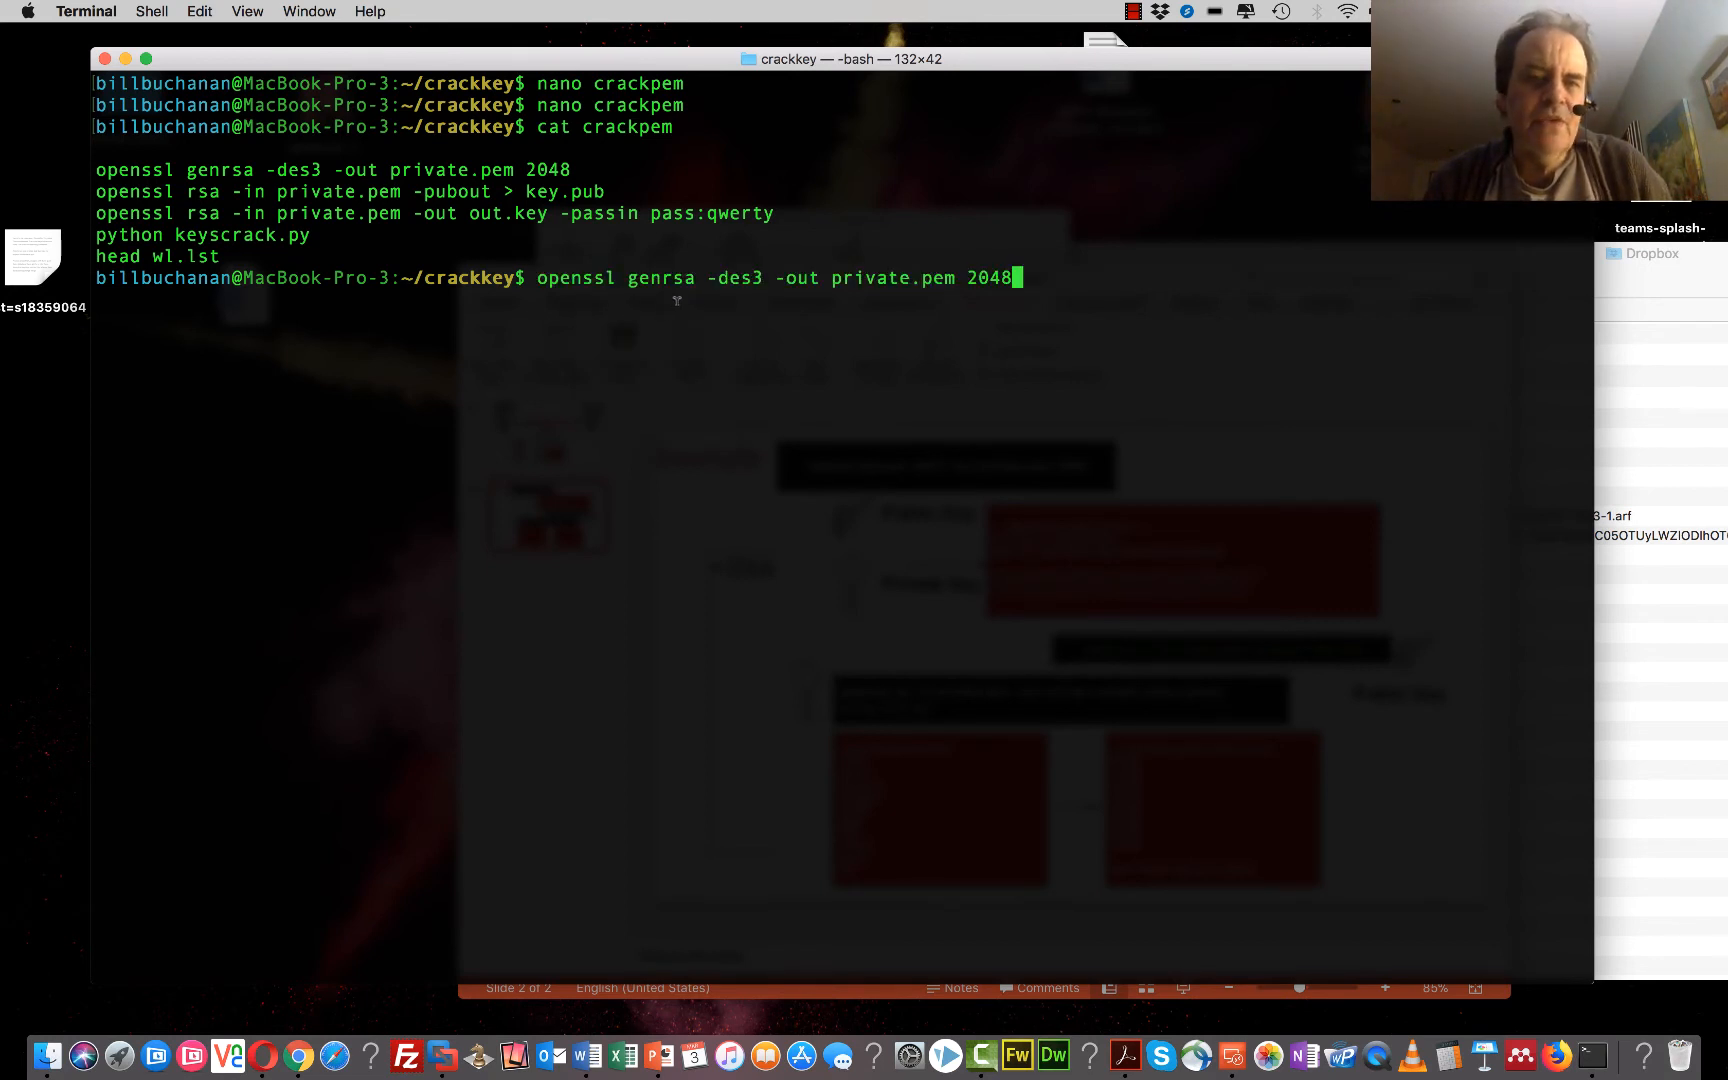
{"action": "key", "text": "Return"}
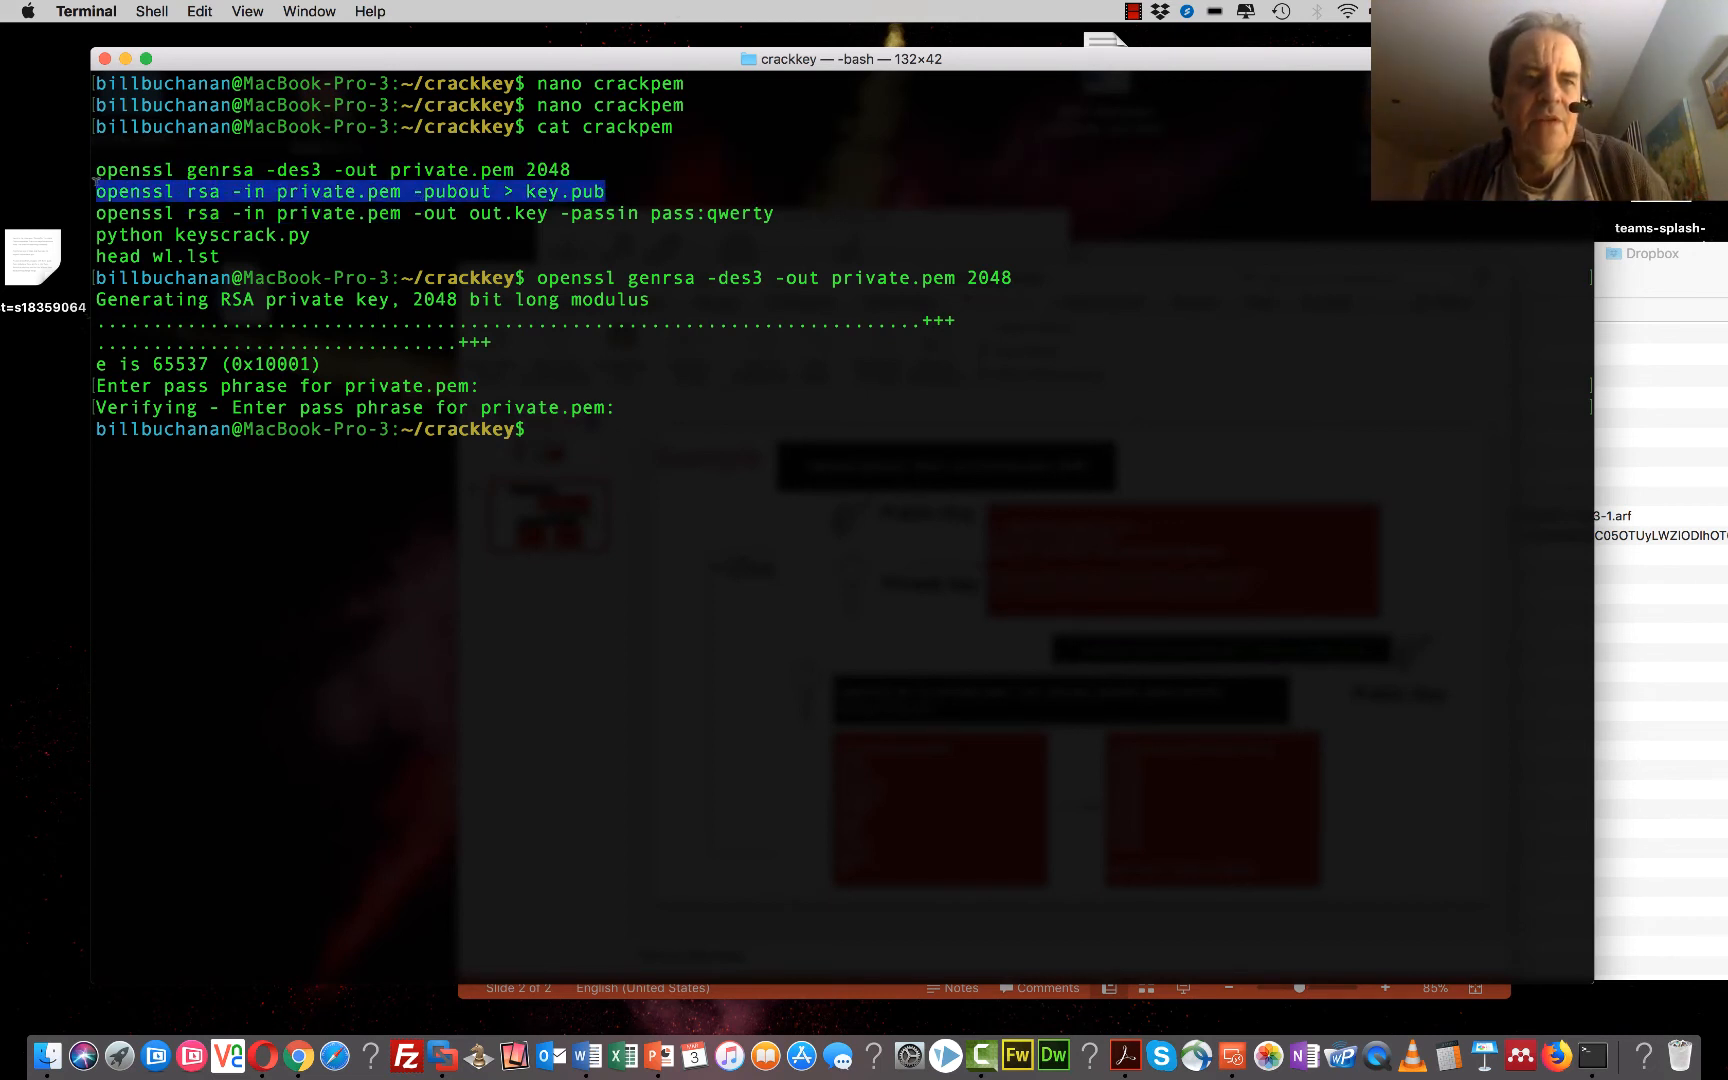
{"action": "left_click", "coordinate": [190, 12]}
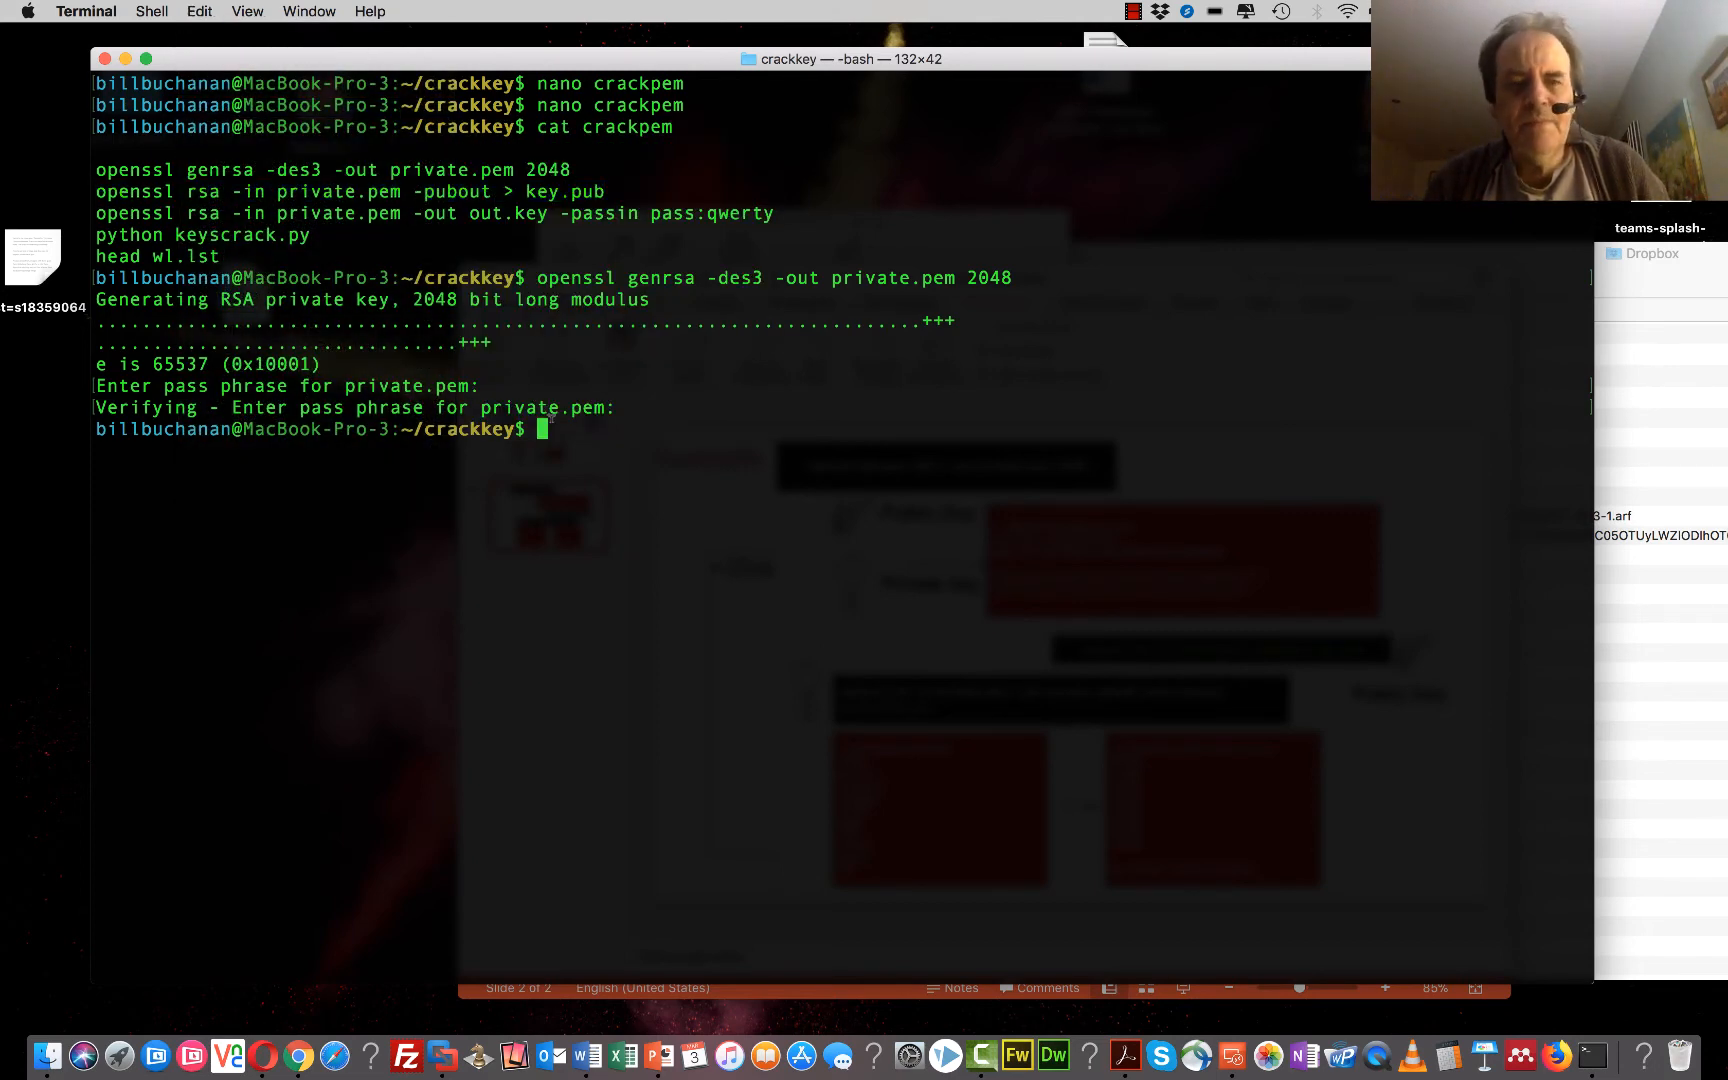
- Extract the public key from private.pem into key.pub, supplying the passphrase
{"action": "type", "text": "openssl rsa -in private.pem -pubout > key.pub"}
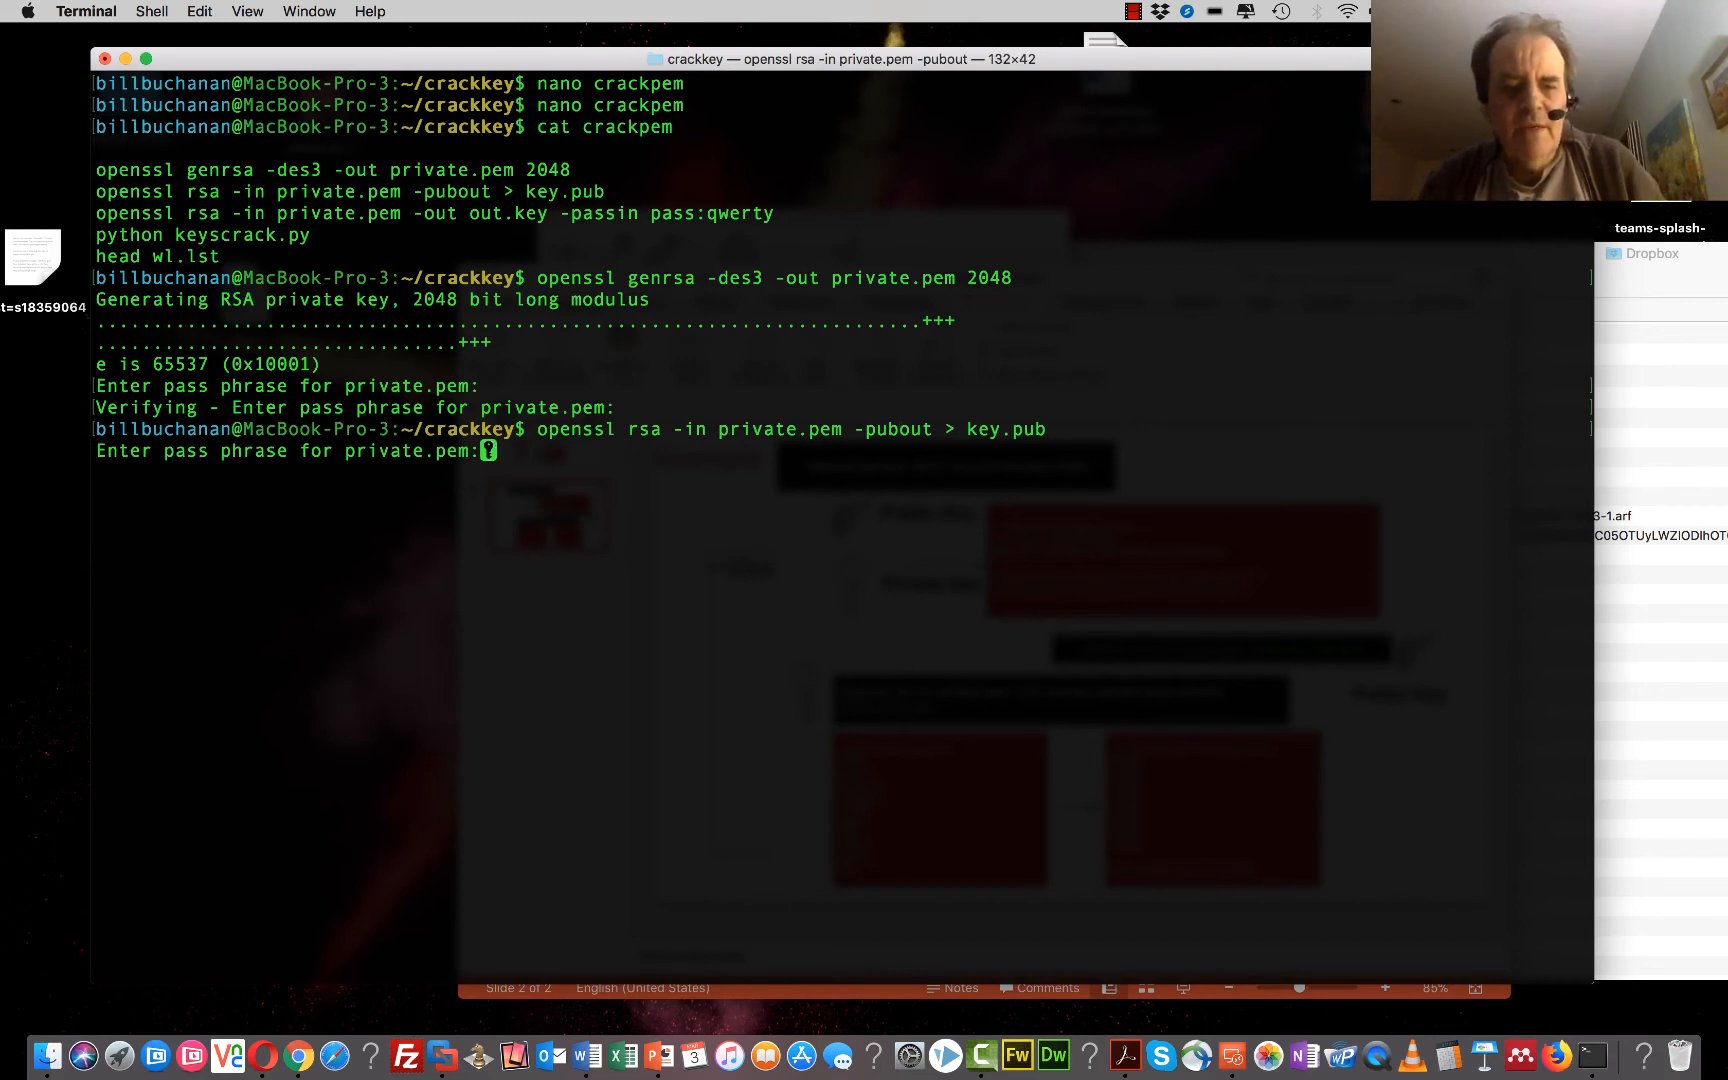
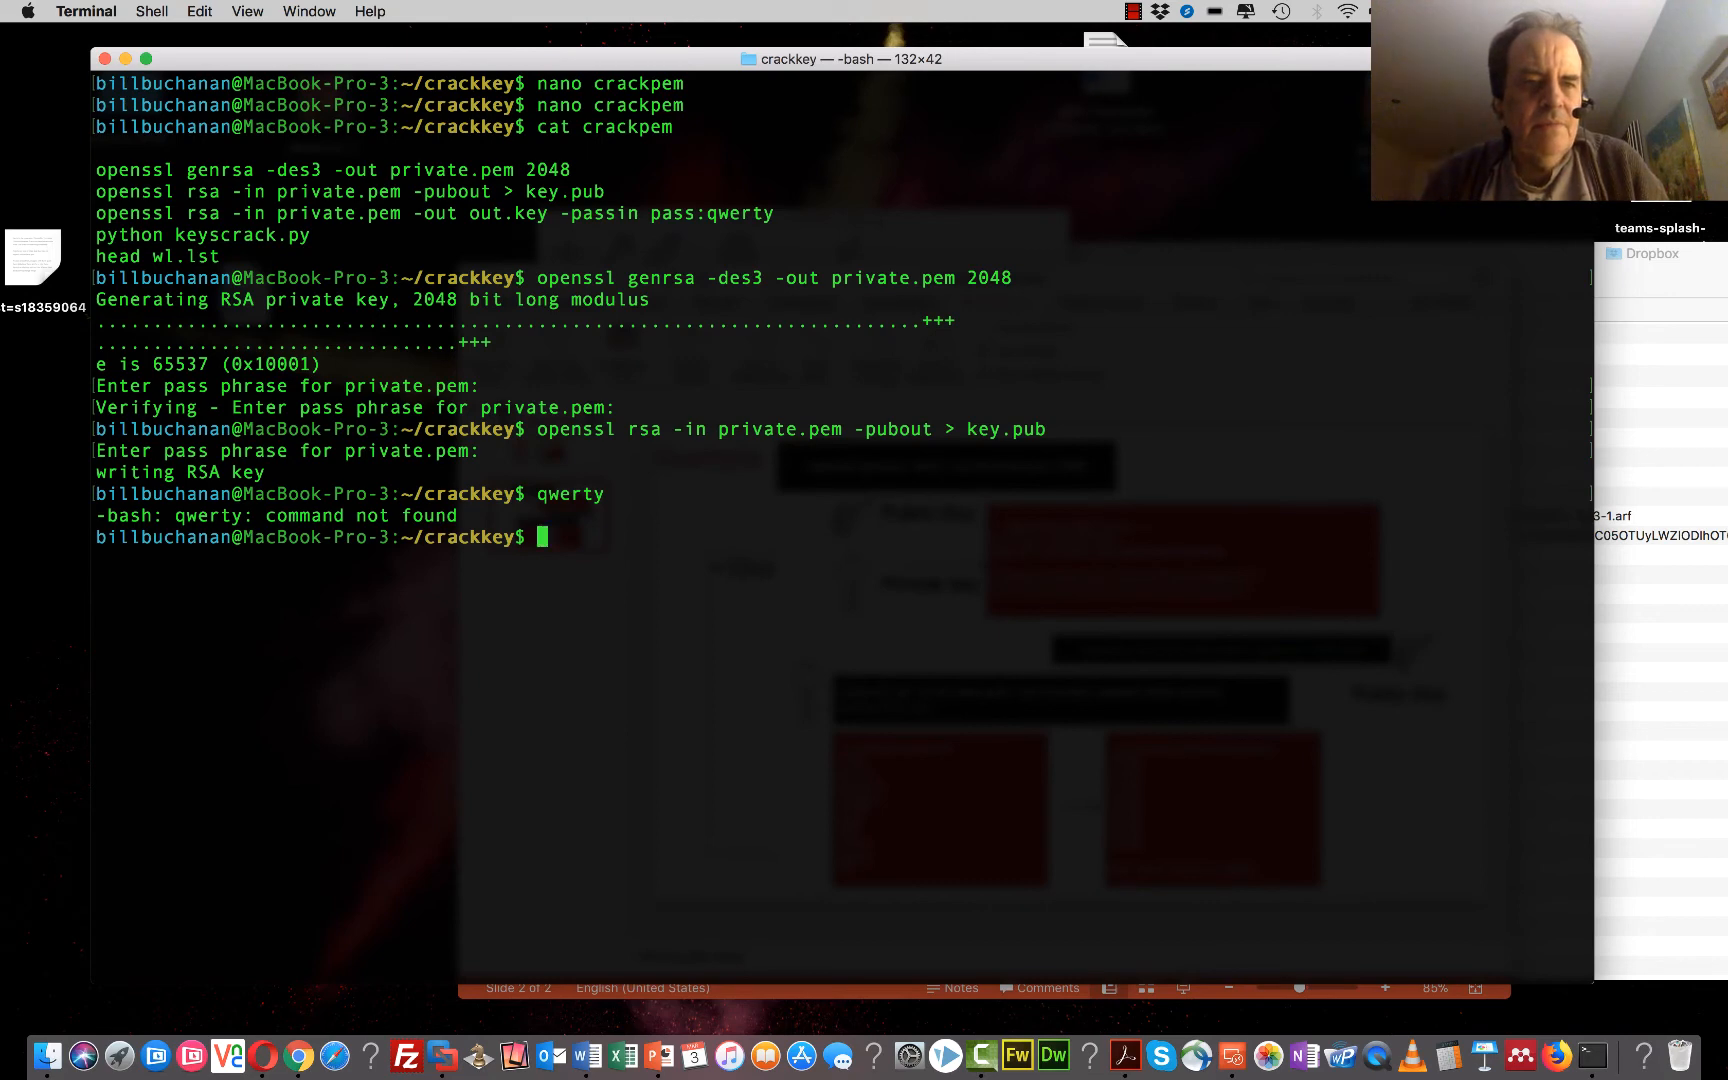
{"action": "type", "text": "qw"}
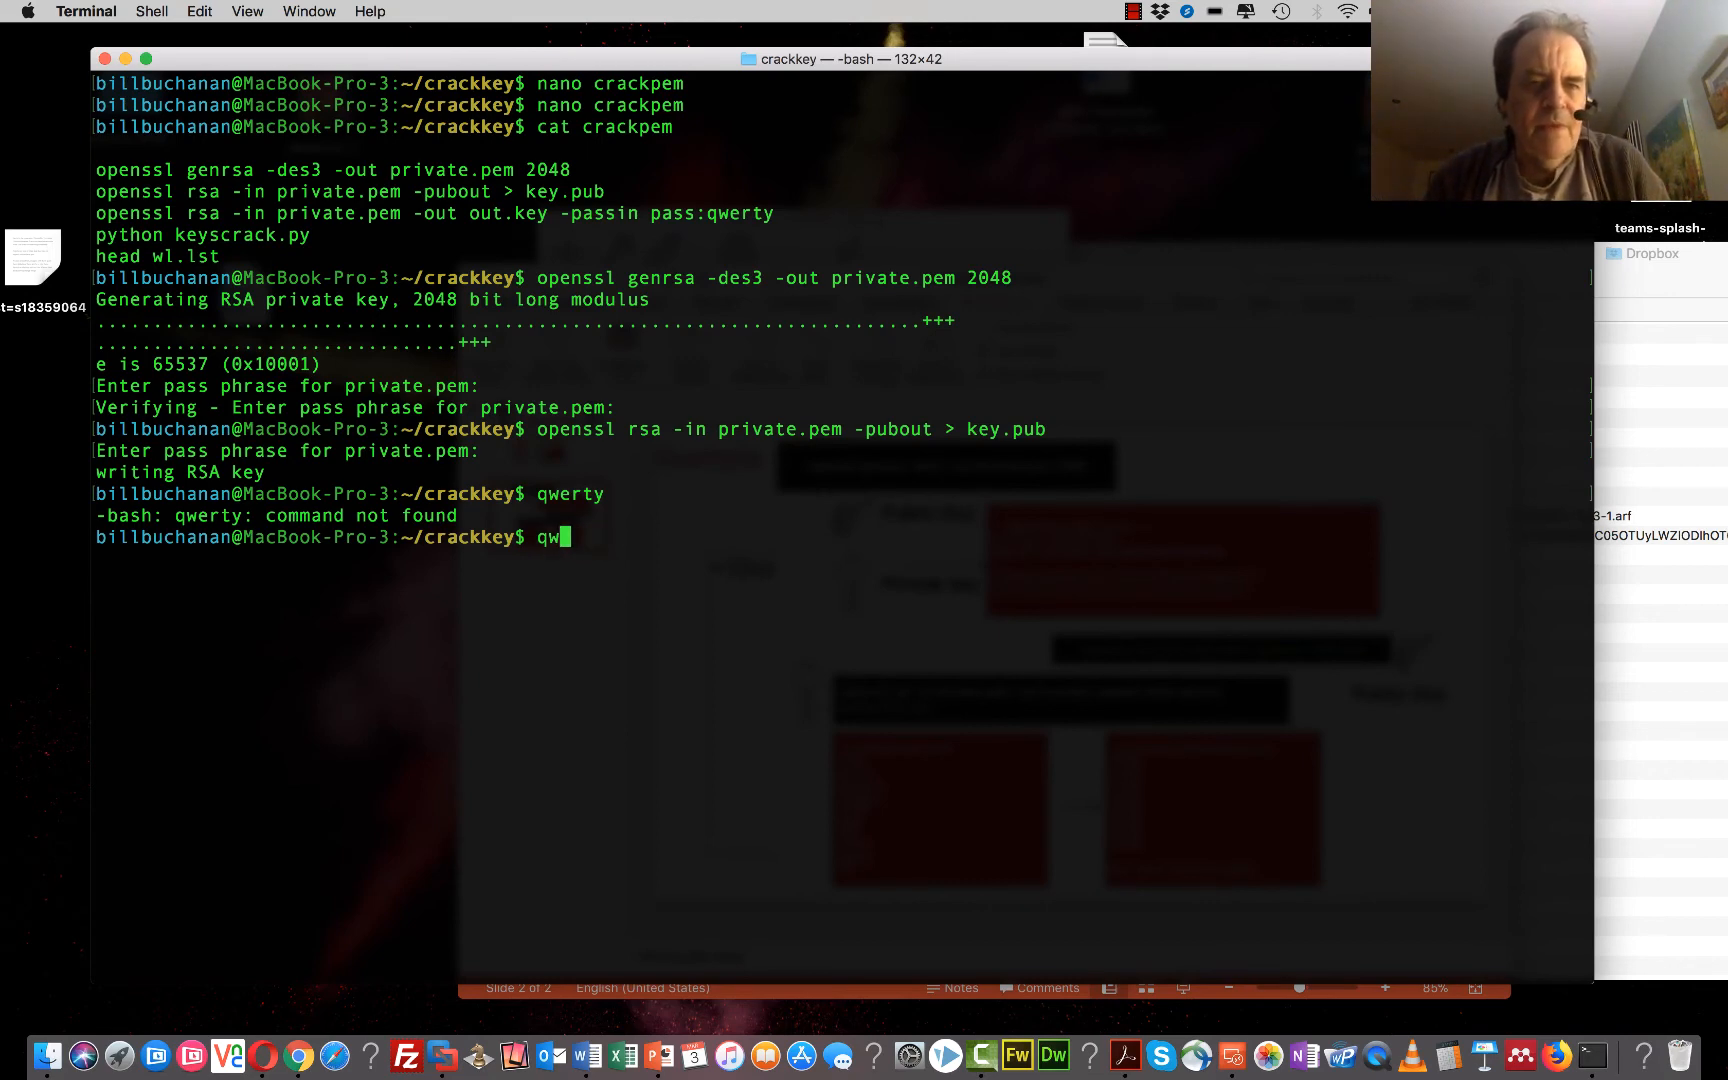
{"action": "key", "text": "Backspace"}
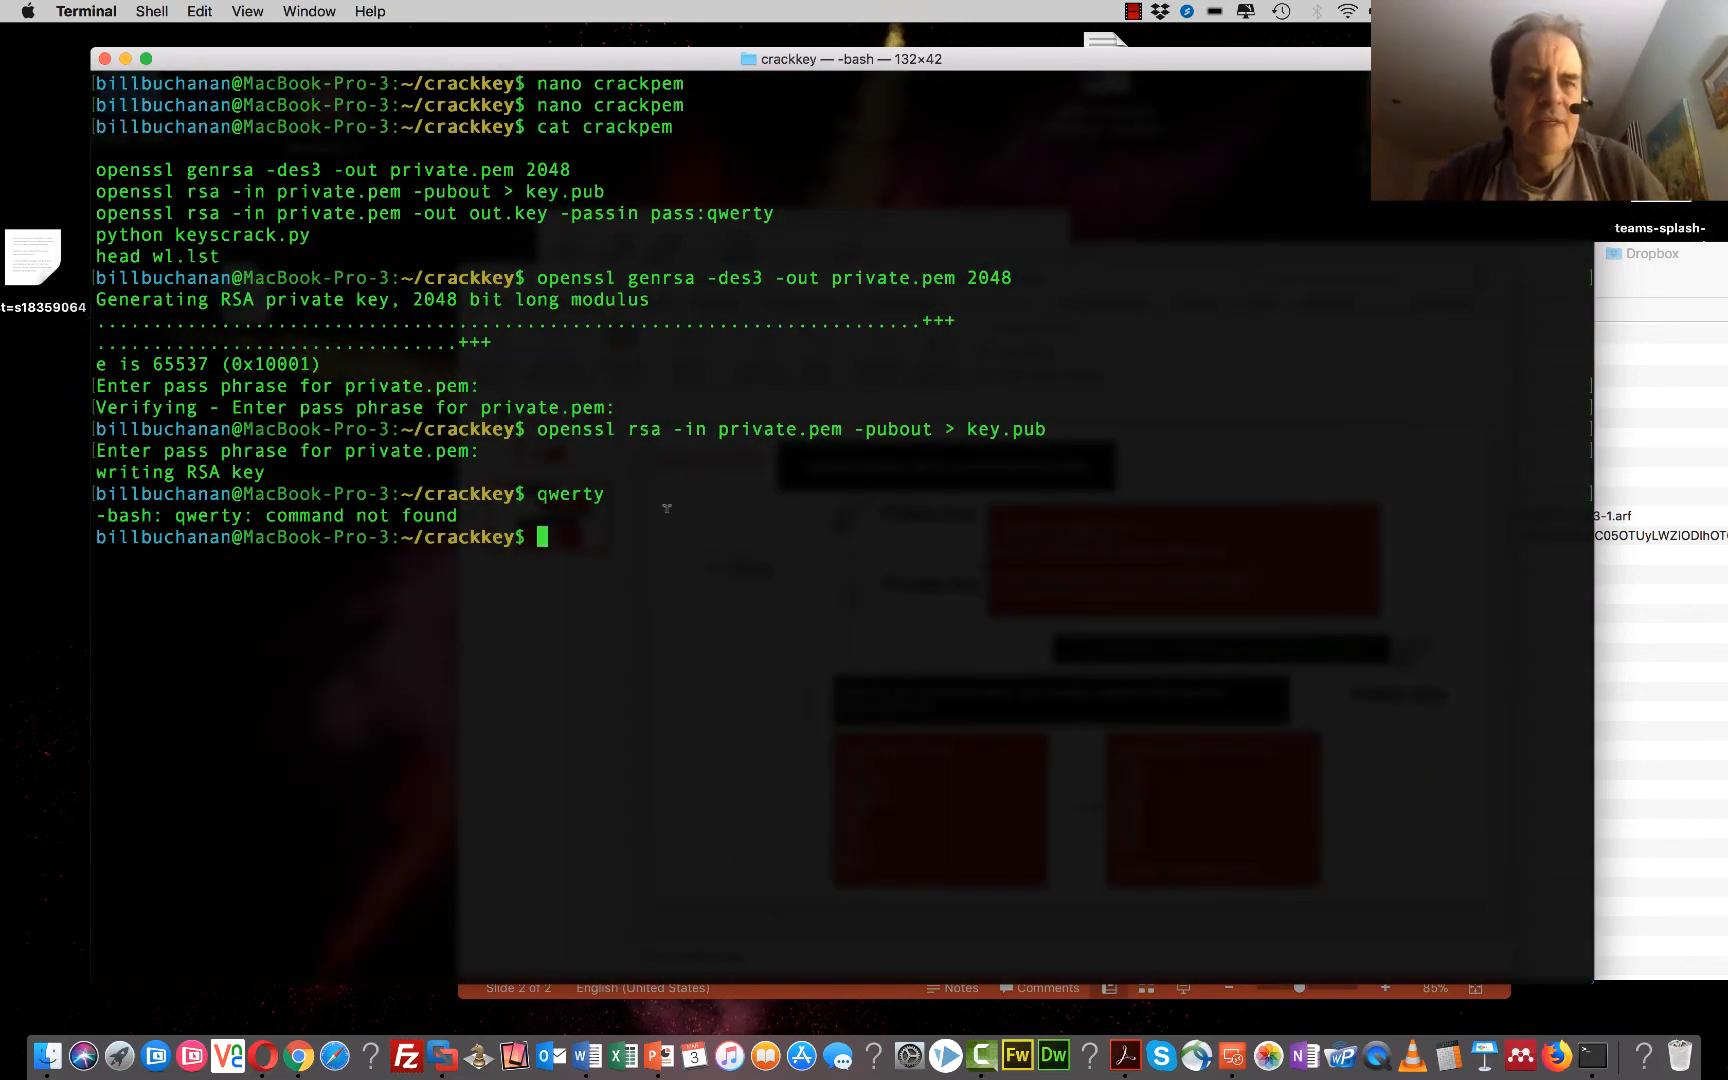
- Print key.pub to show the PEM public key block
{"action": "type", "text": "cat key"}
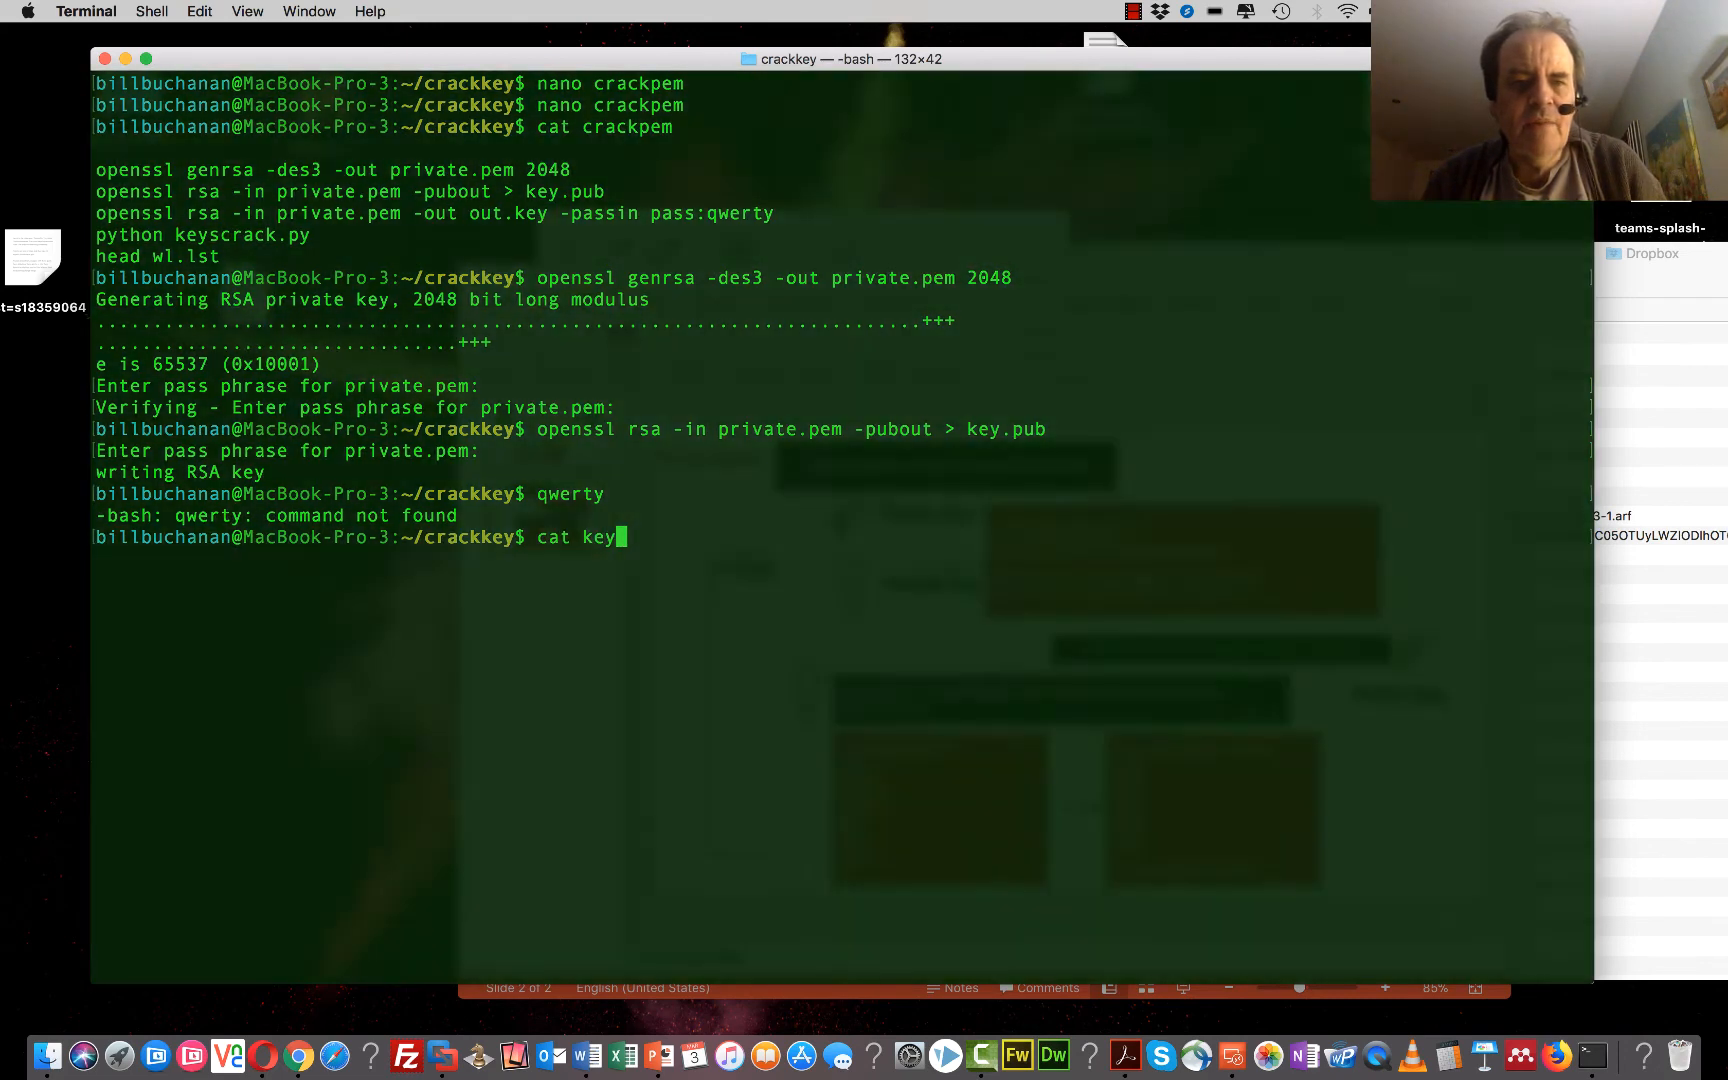
{"action": "type", "text": ".pub"}
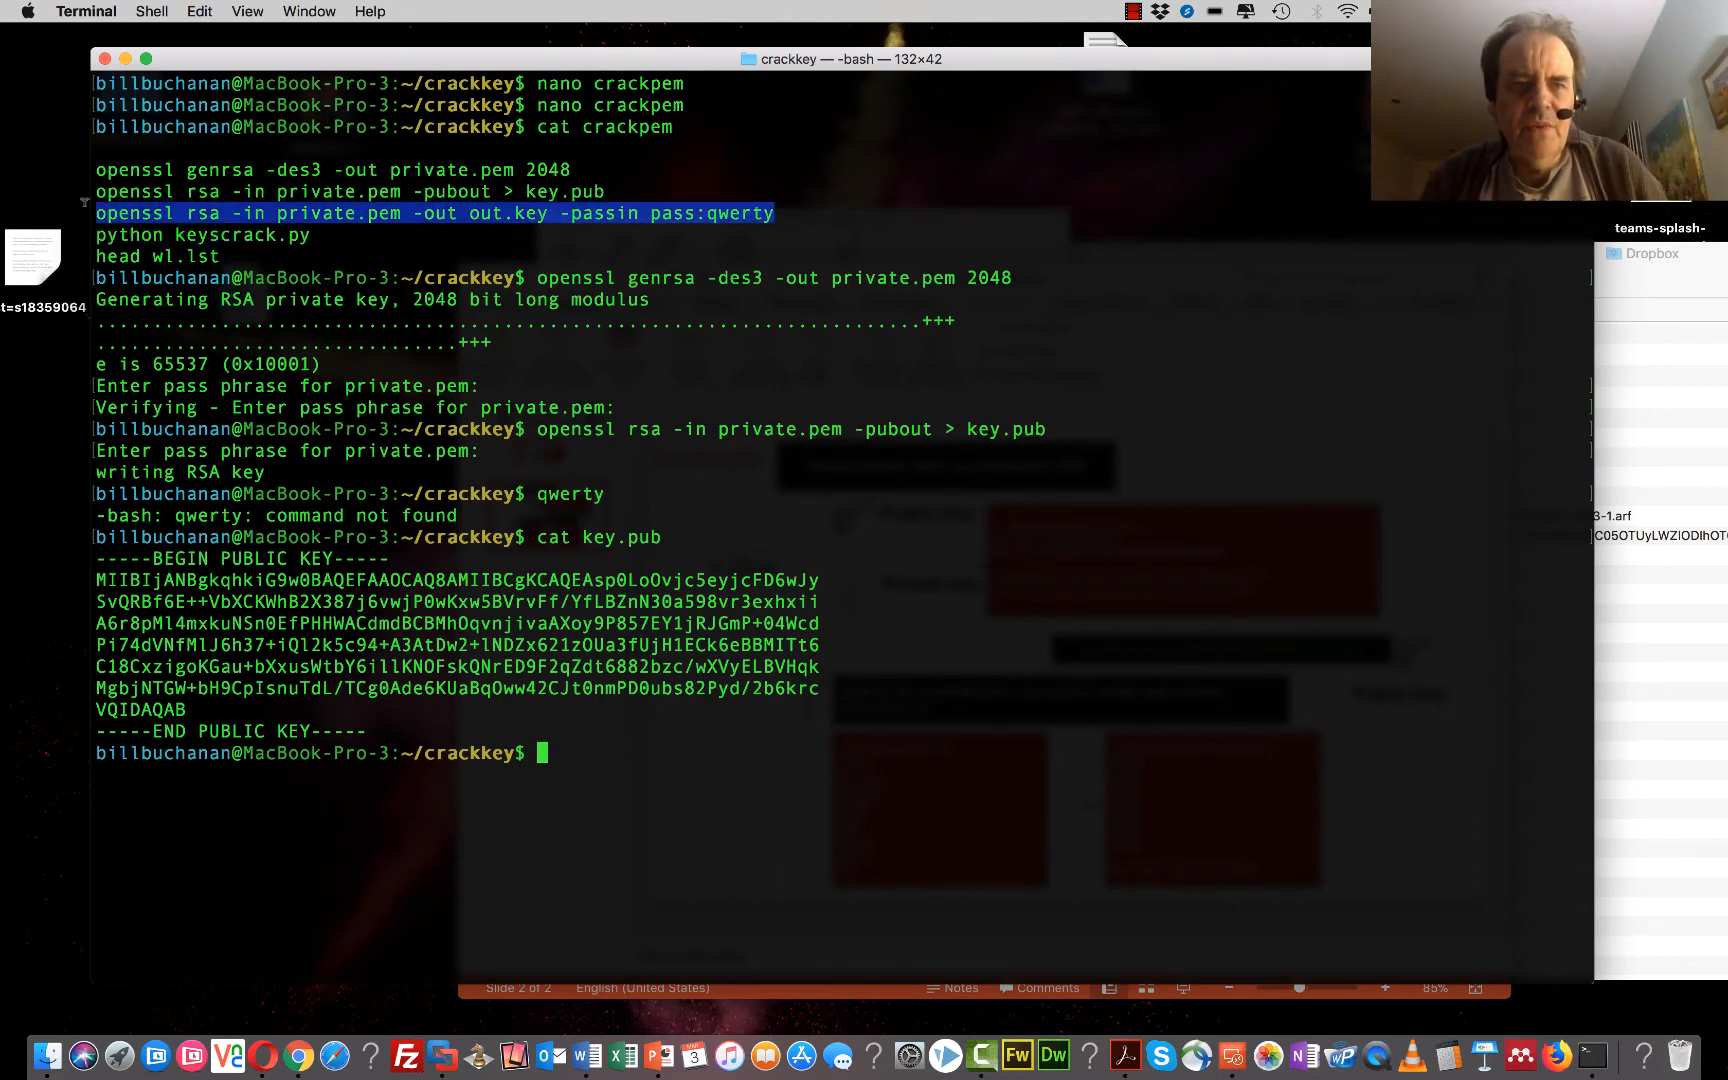
{"action": "right_click", "coordinate": [300, 212]}
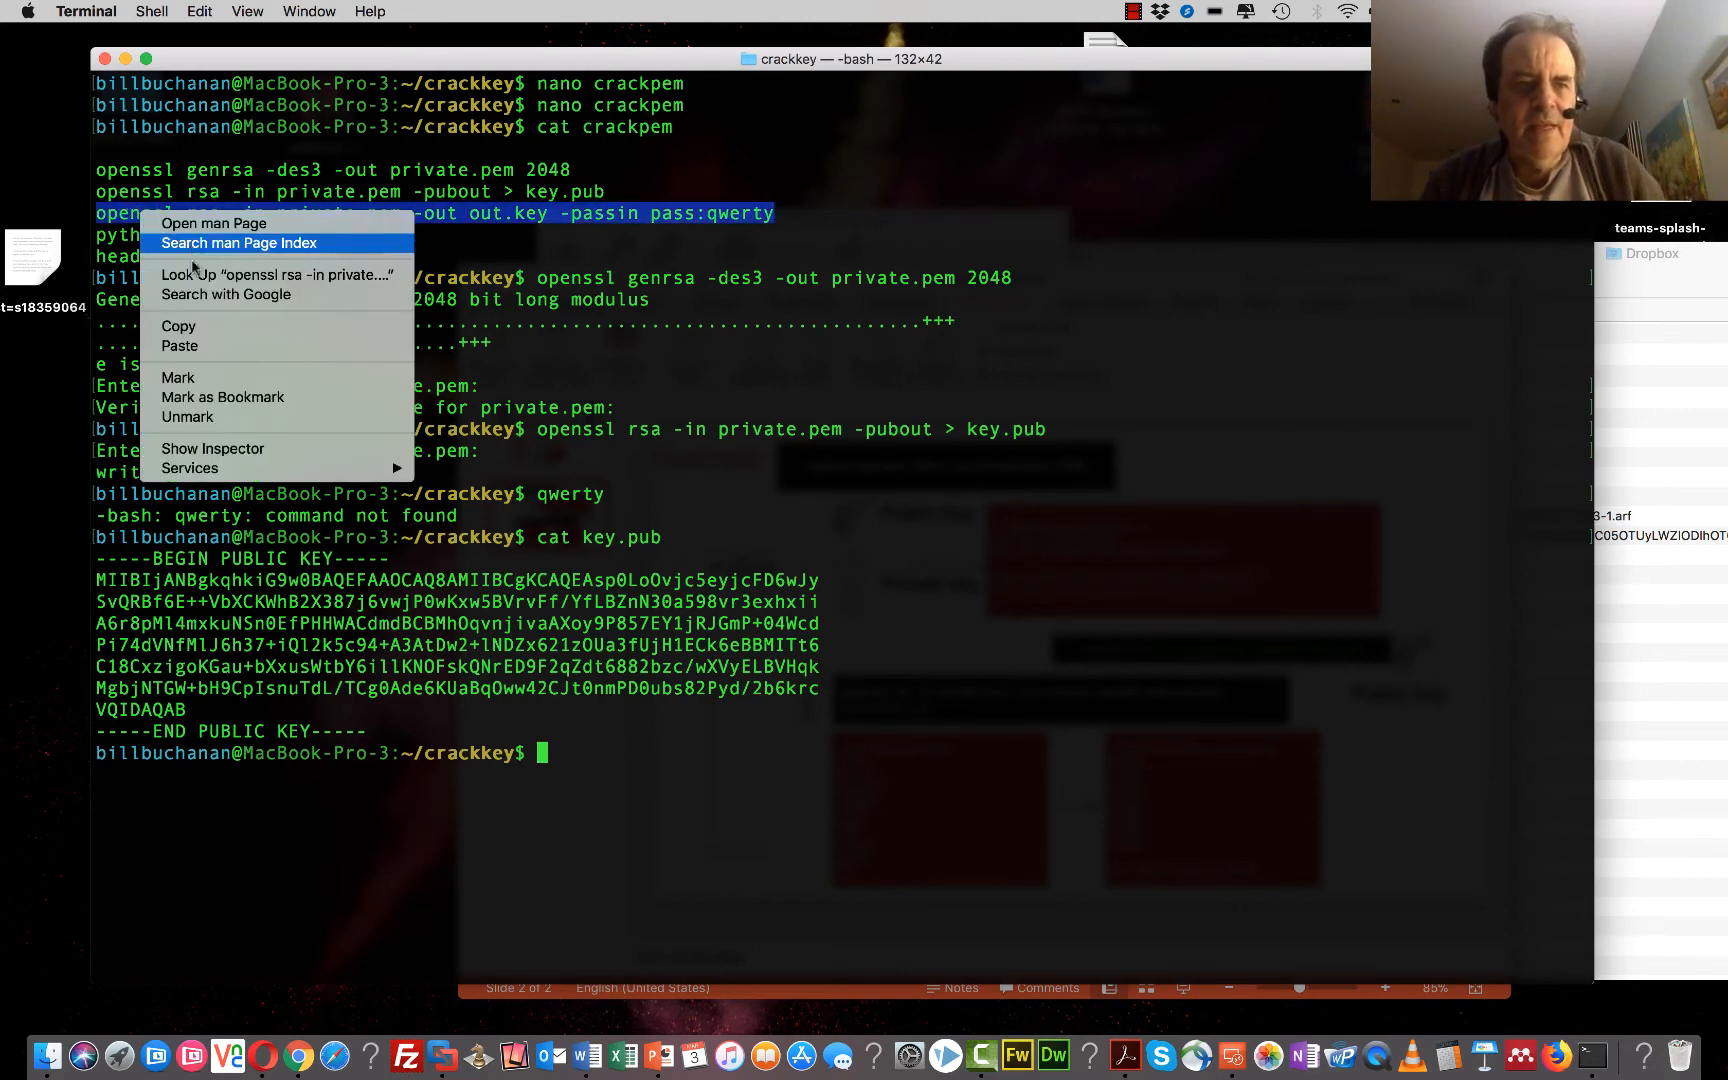
{"action": "left_click", "coordinate": [592, 768]}
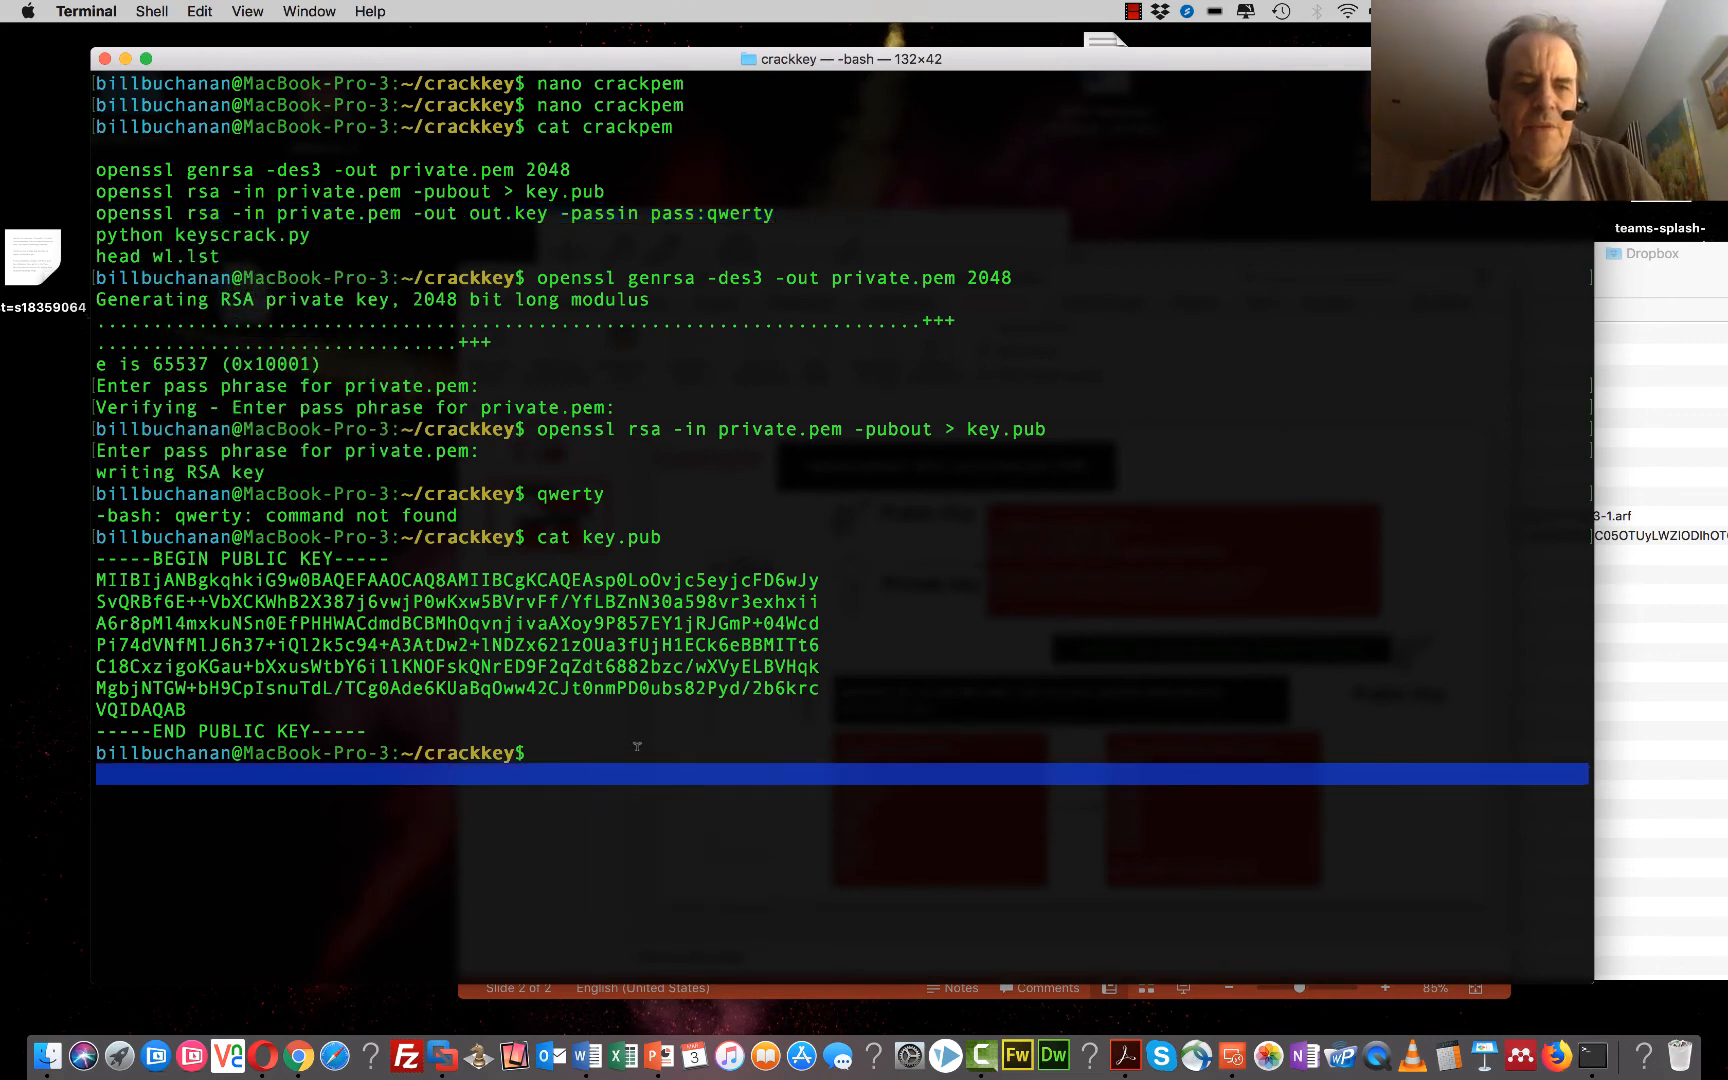
{"action": "type", "text": "openssl rsa -in private.pem -out out.key -passin pass:"}
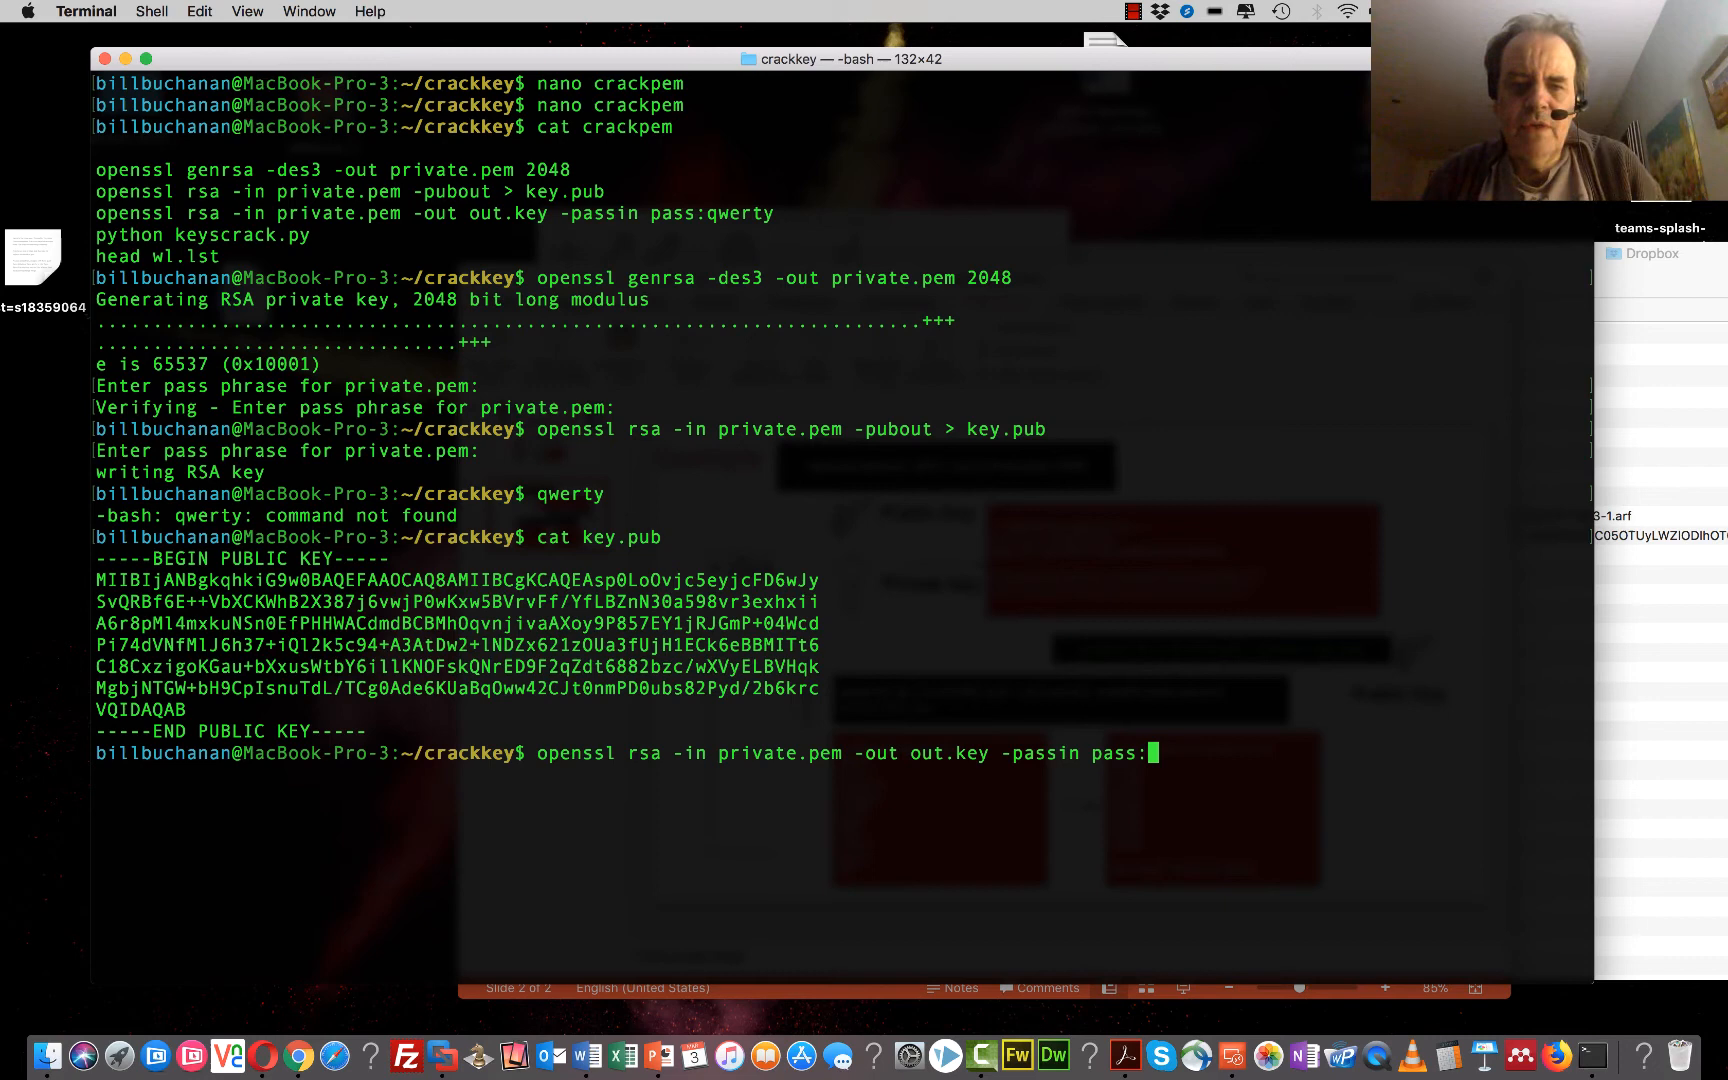
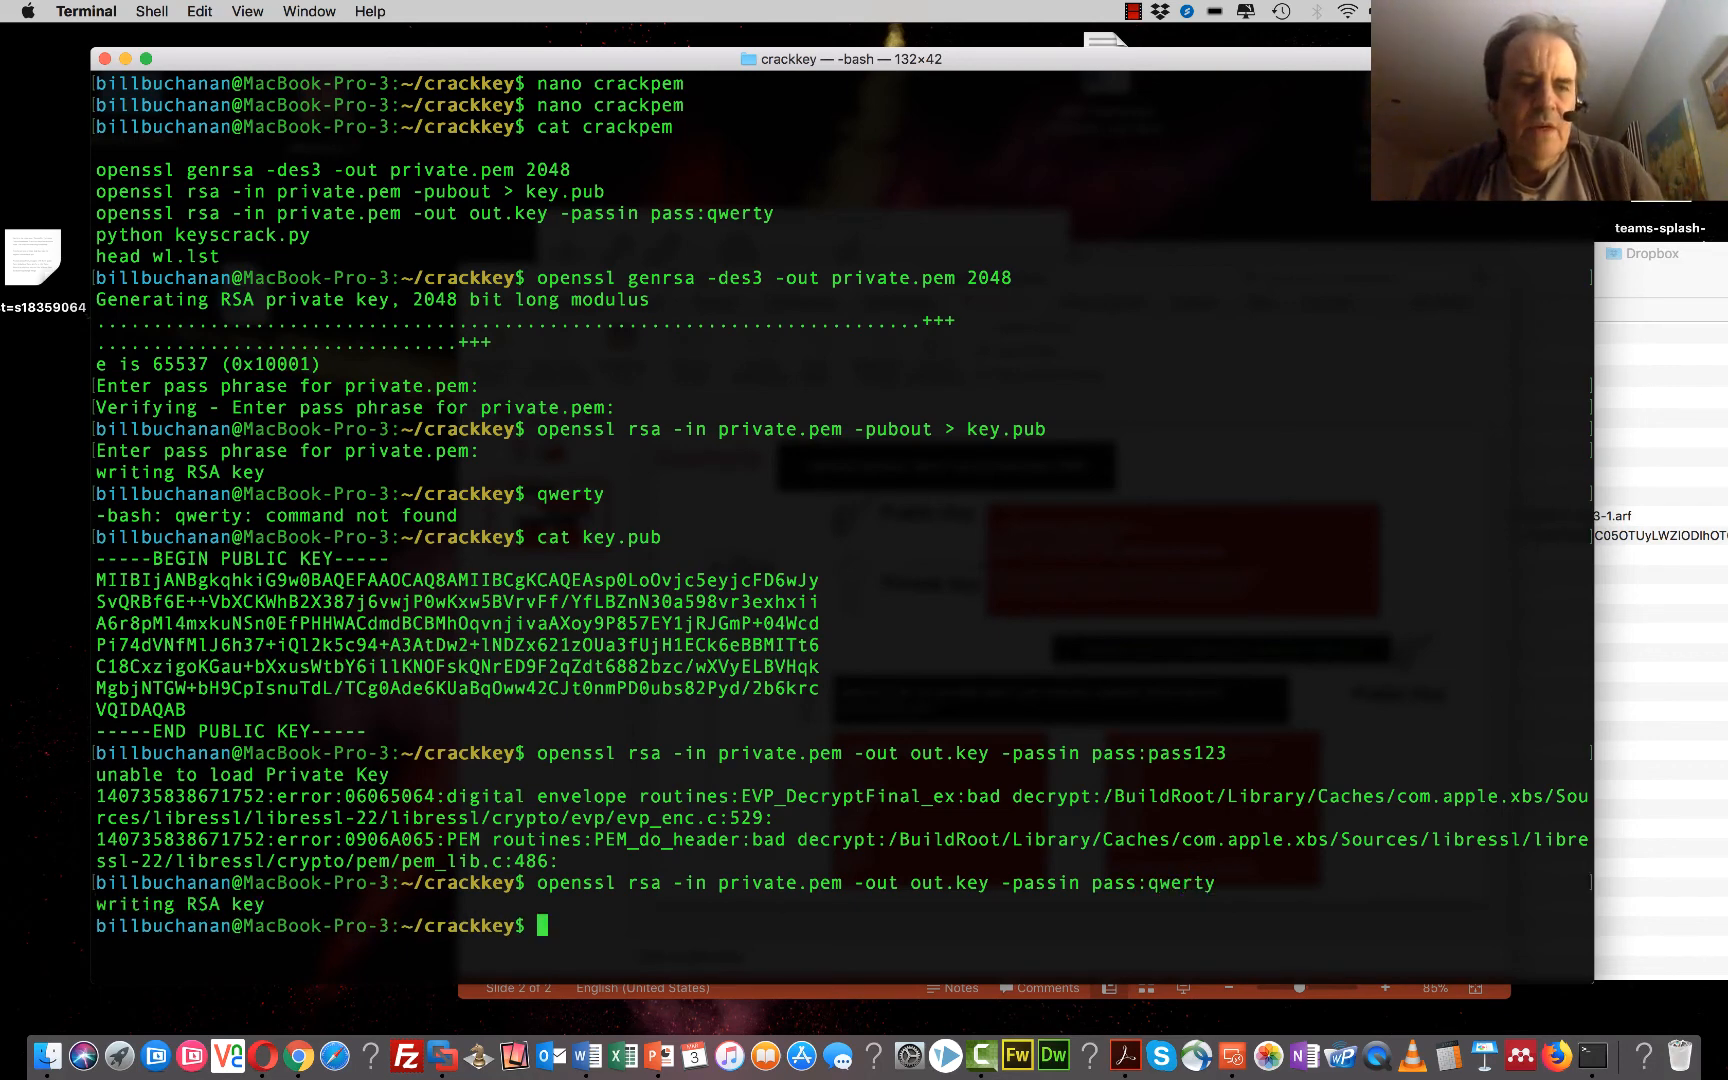
- Begin a nano command to edit the keys-cracking script
{"action": "type", "text": "nano"}
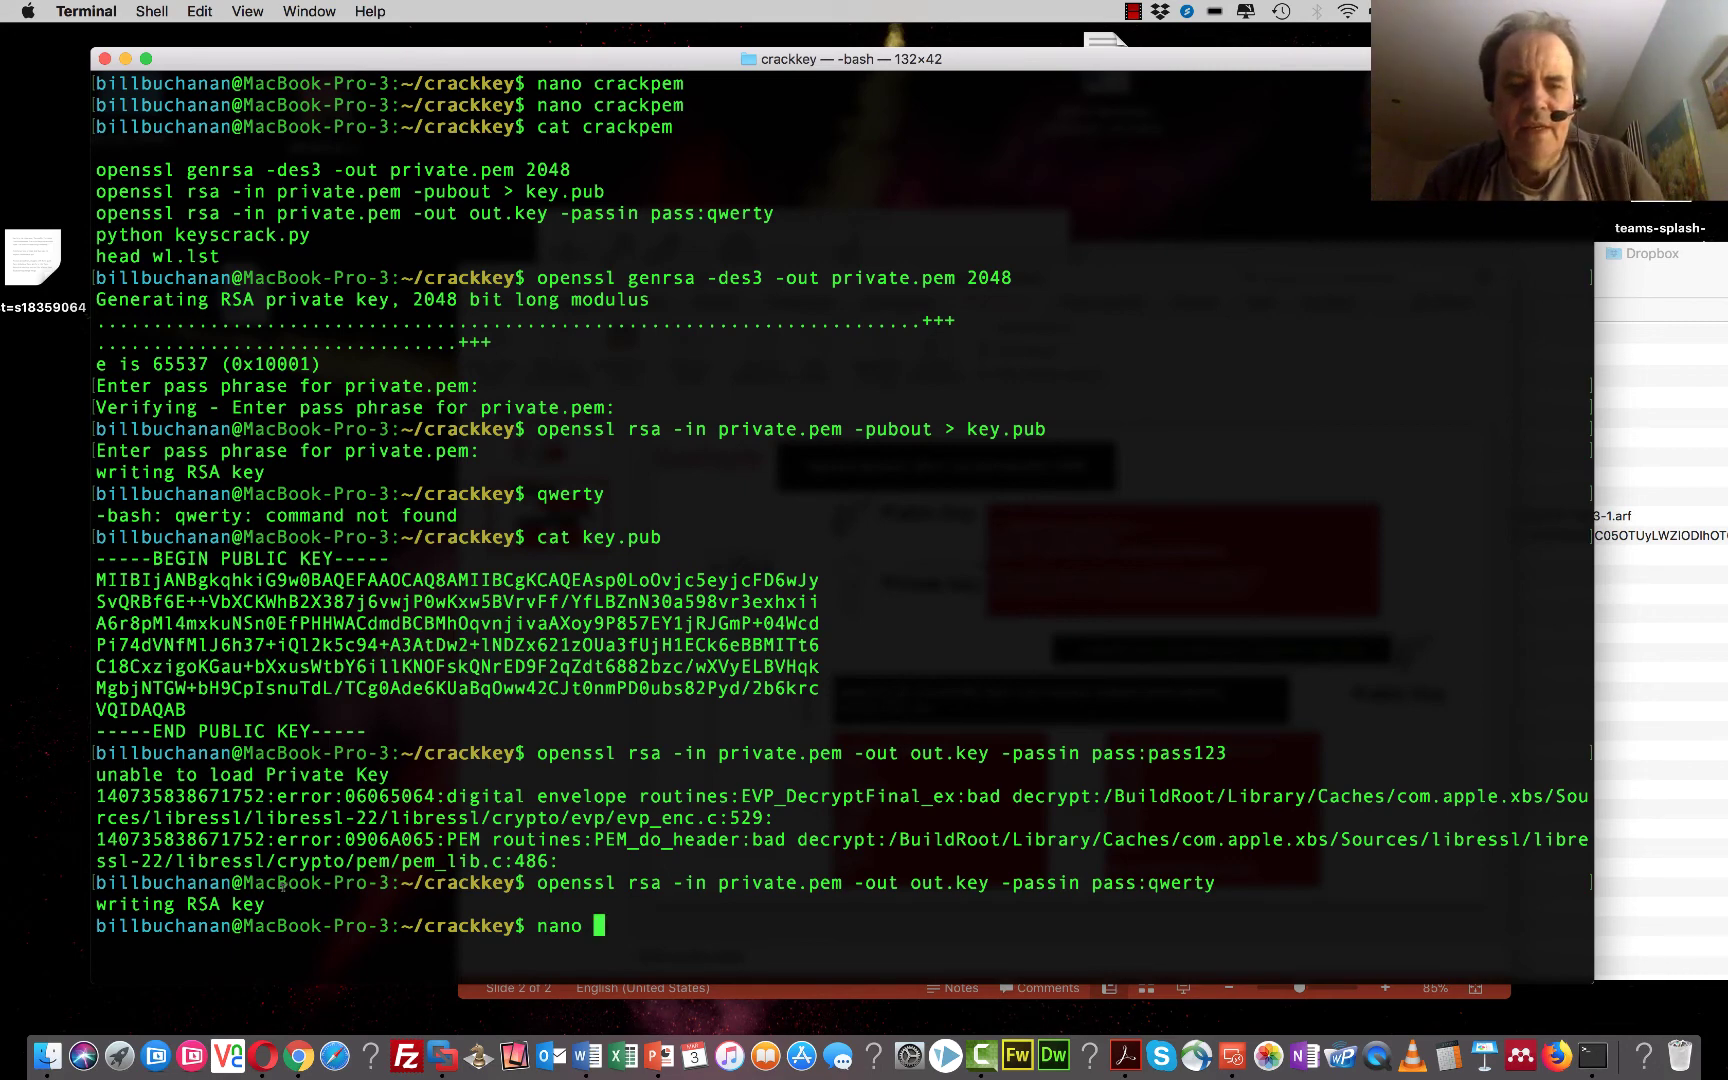
{"action": "type", "text": "keys"}
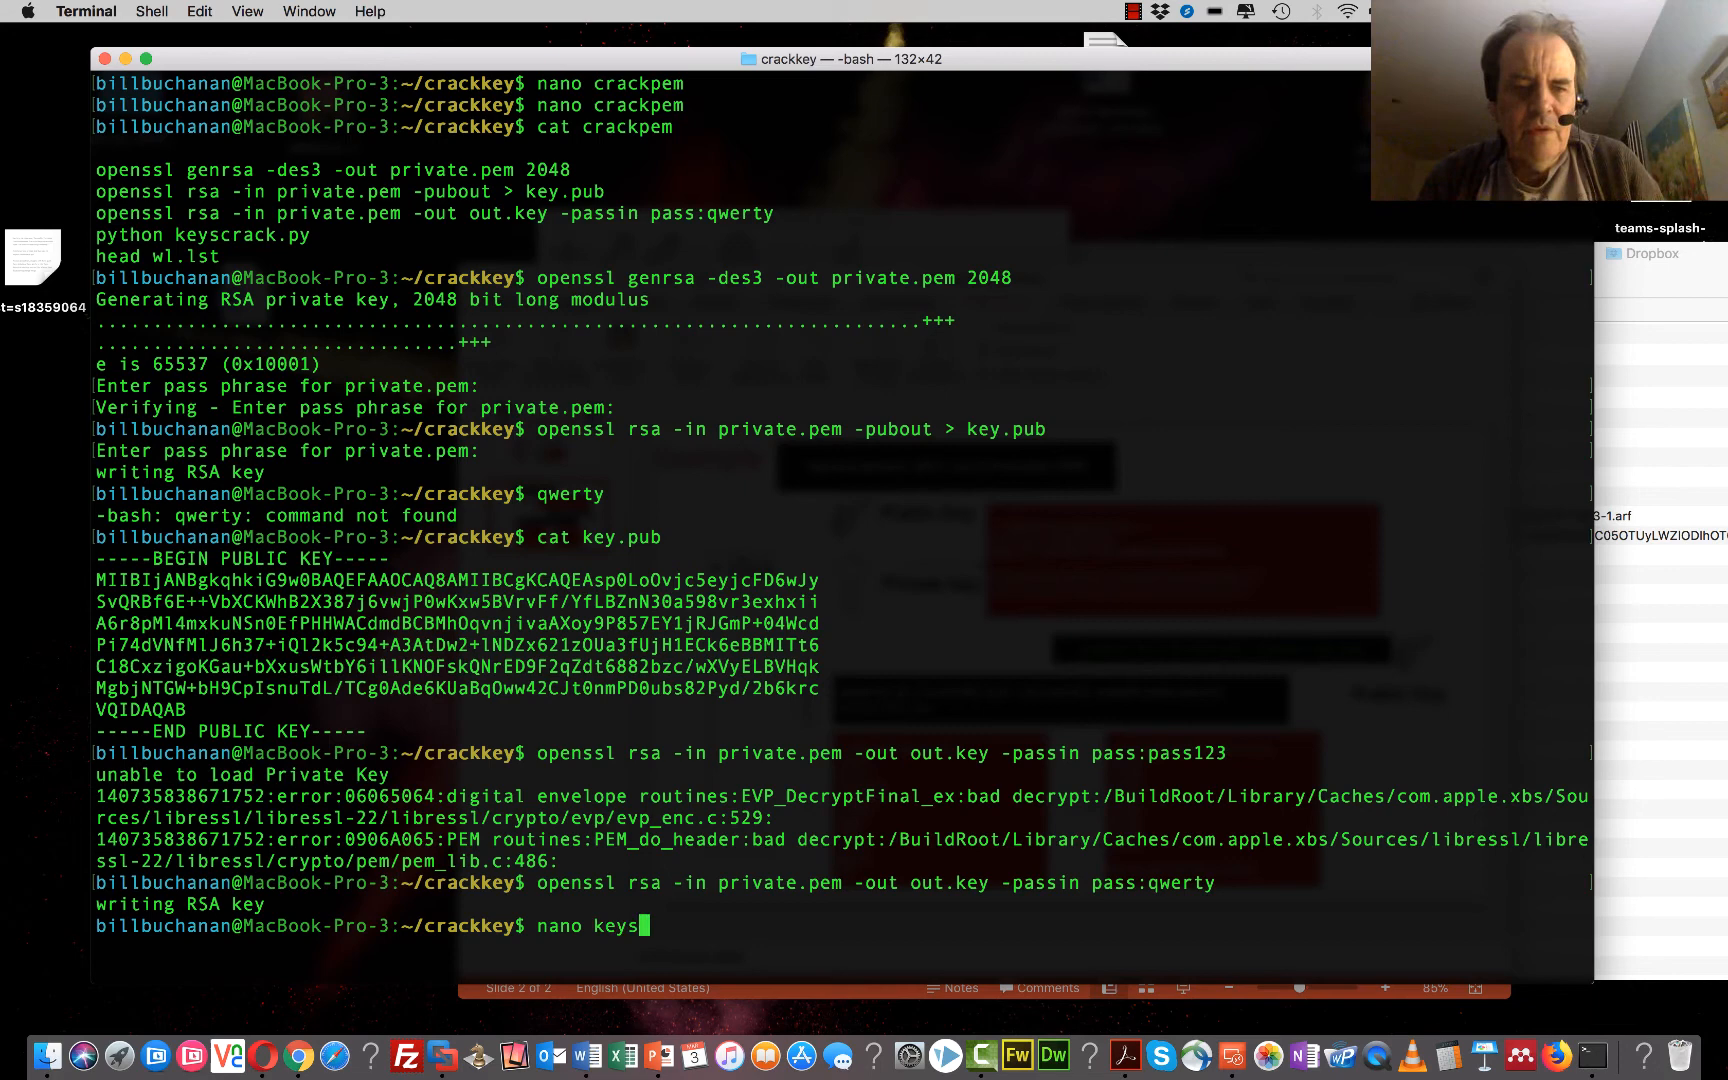
{"action": "key", "text": "Enter"}
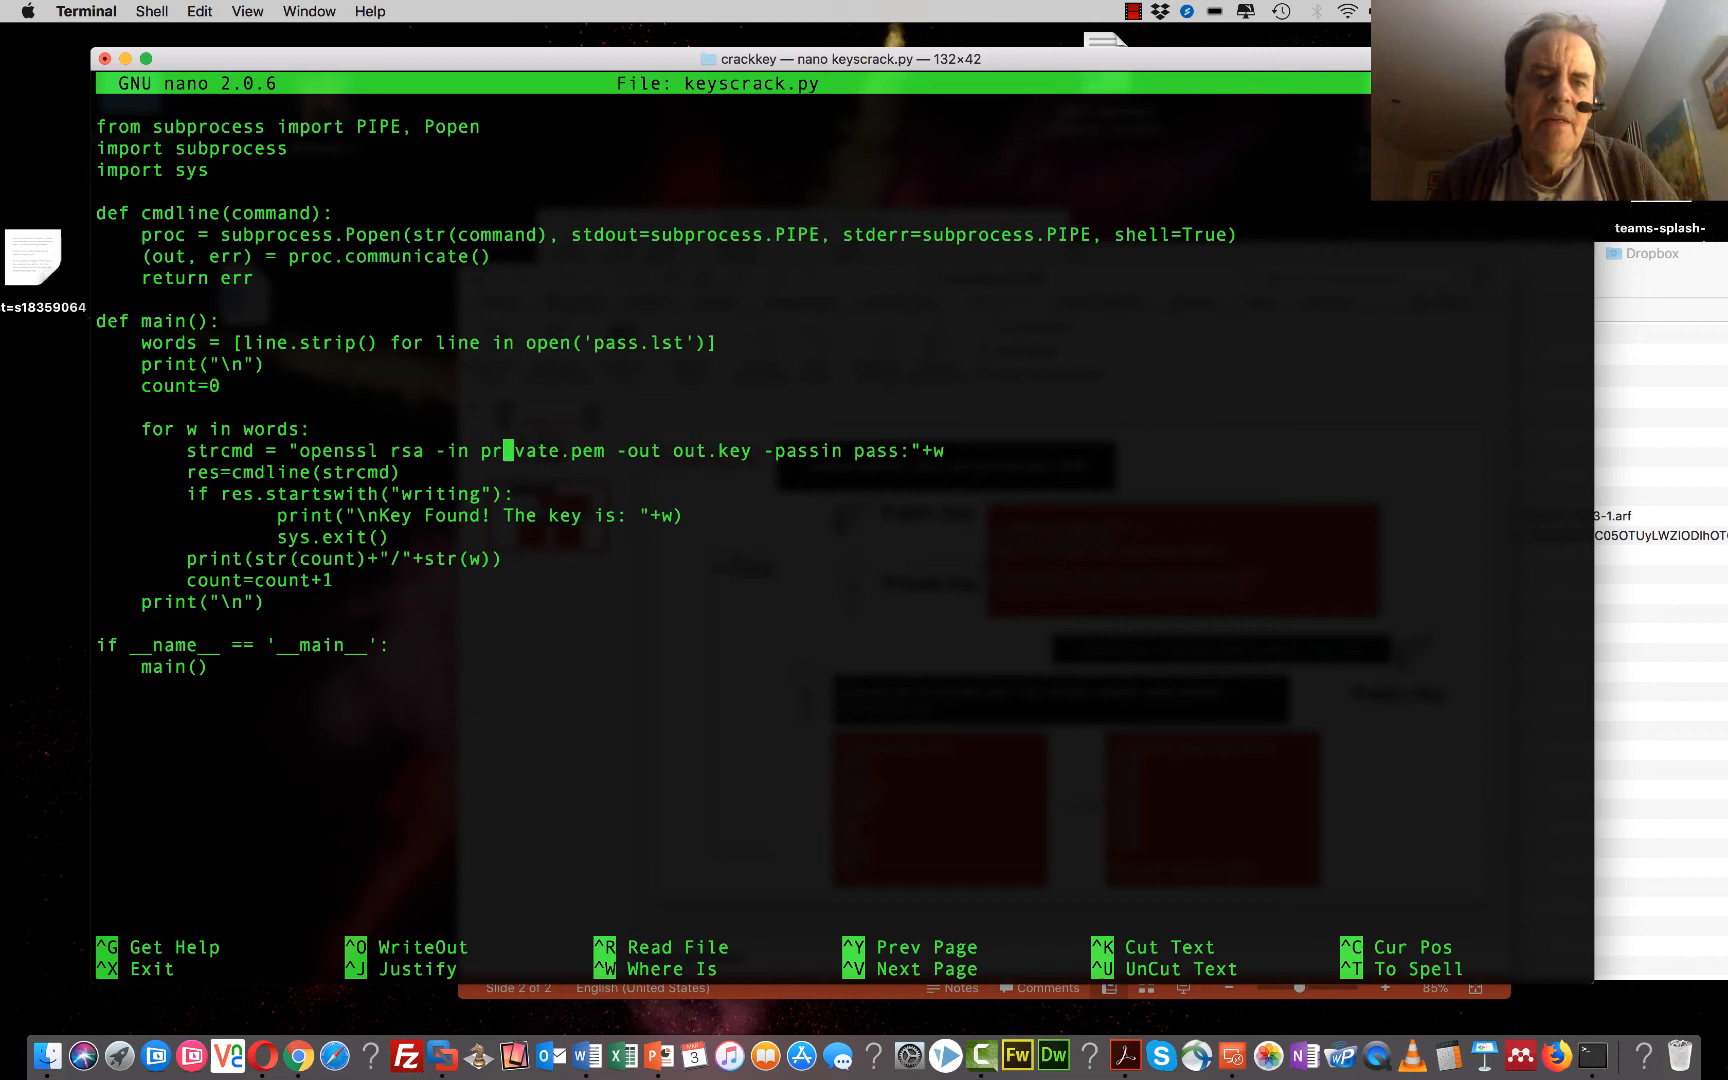
{"action": "mouse_move", "coordinate": [776, 452]}
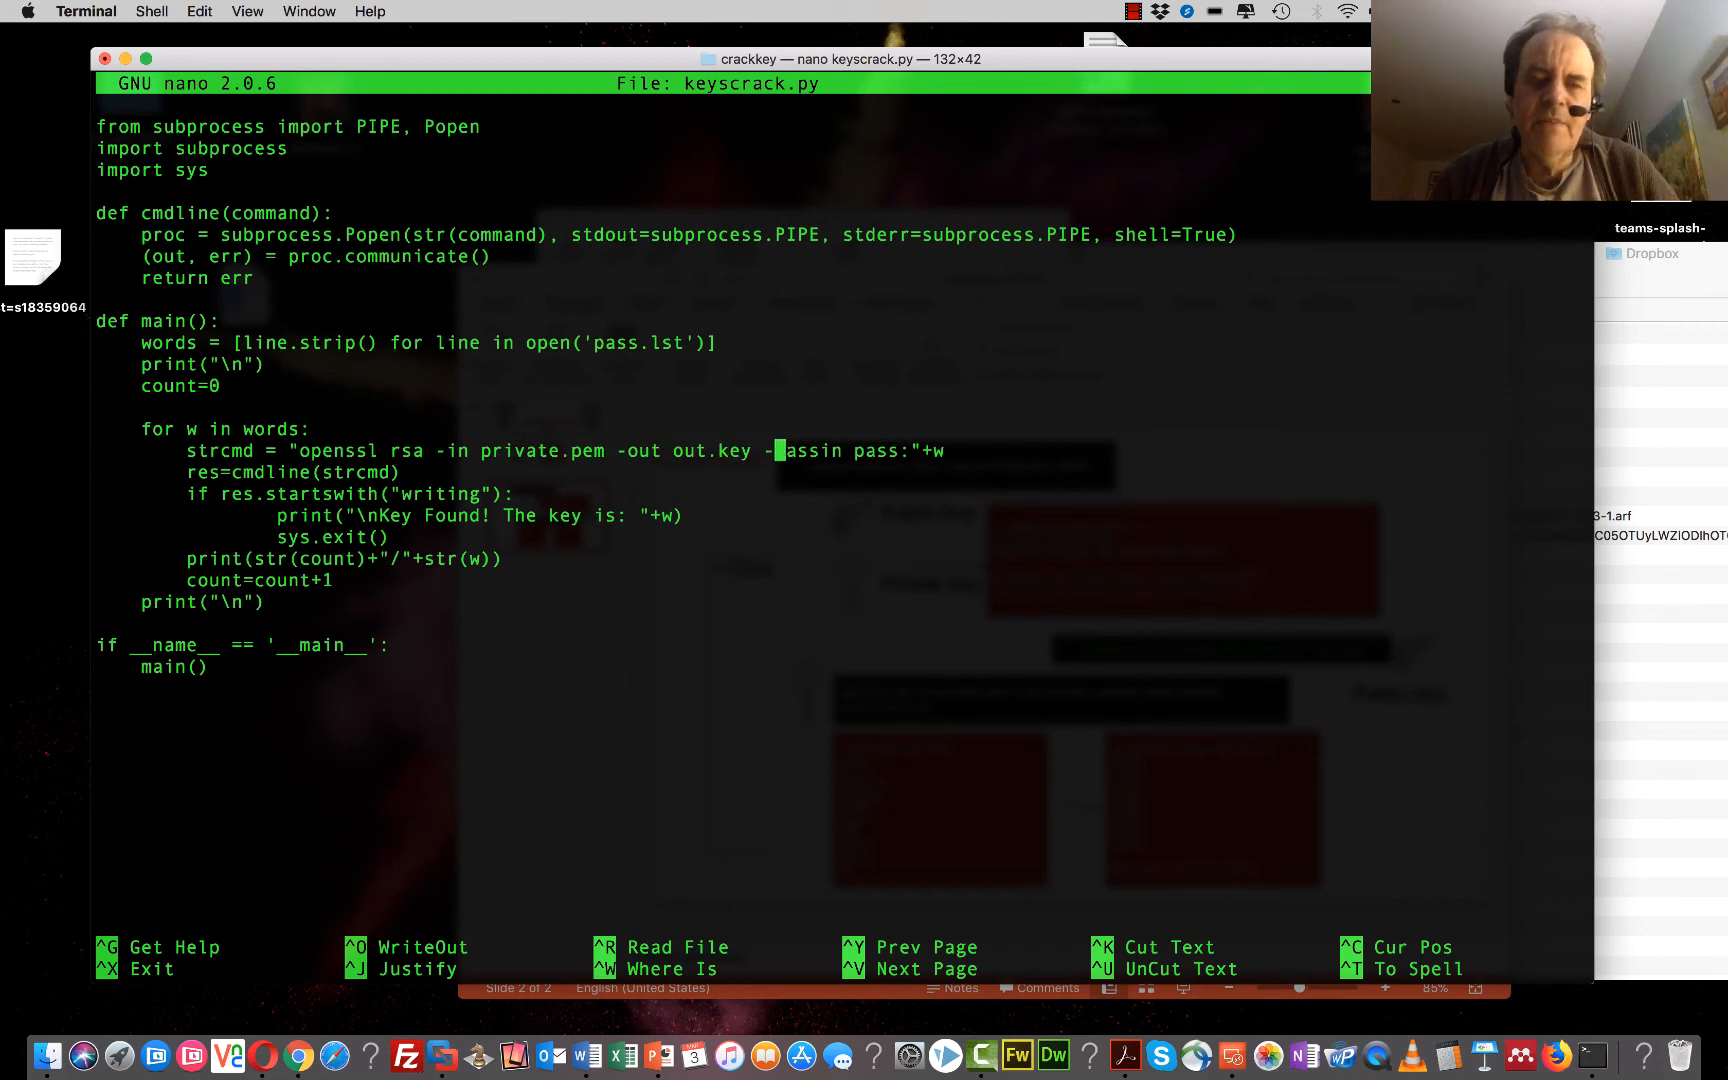
{"action": "type", "text": "p"}
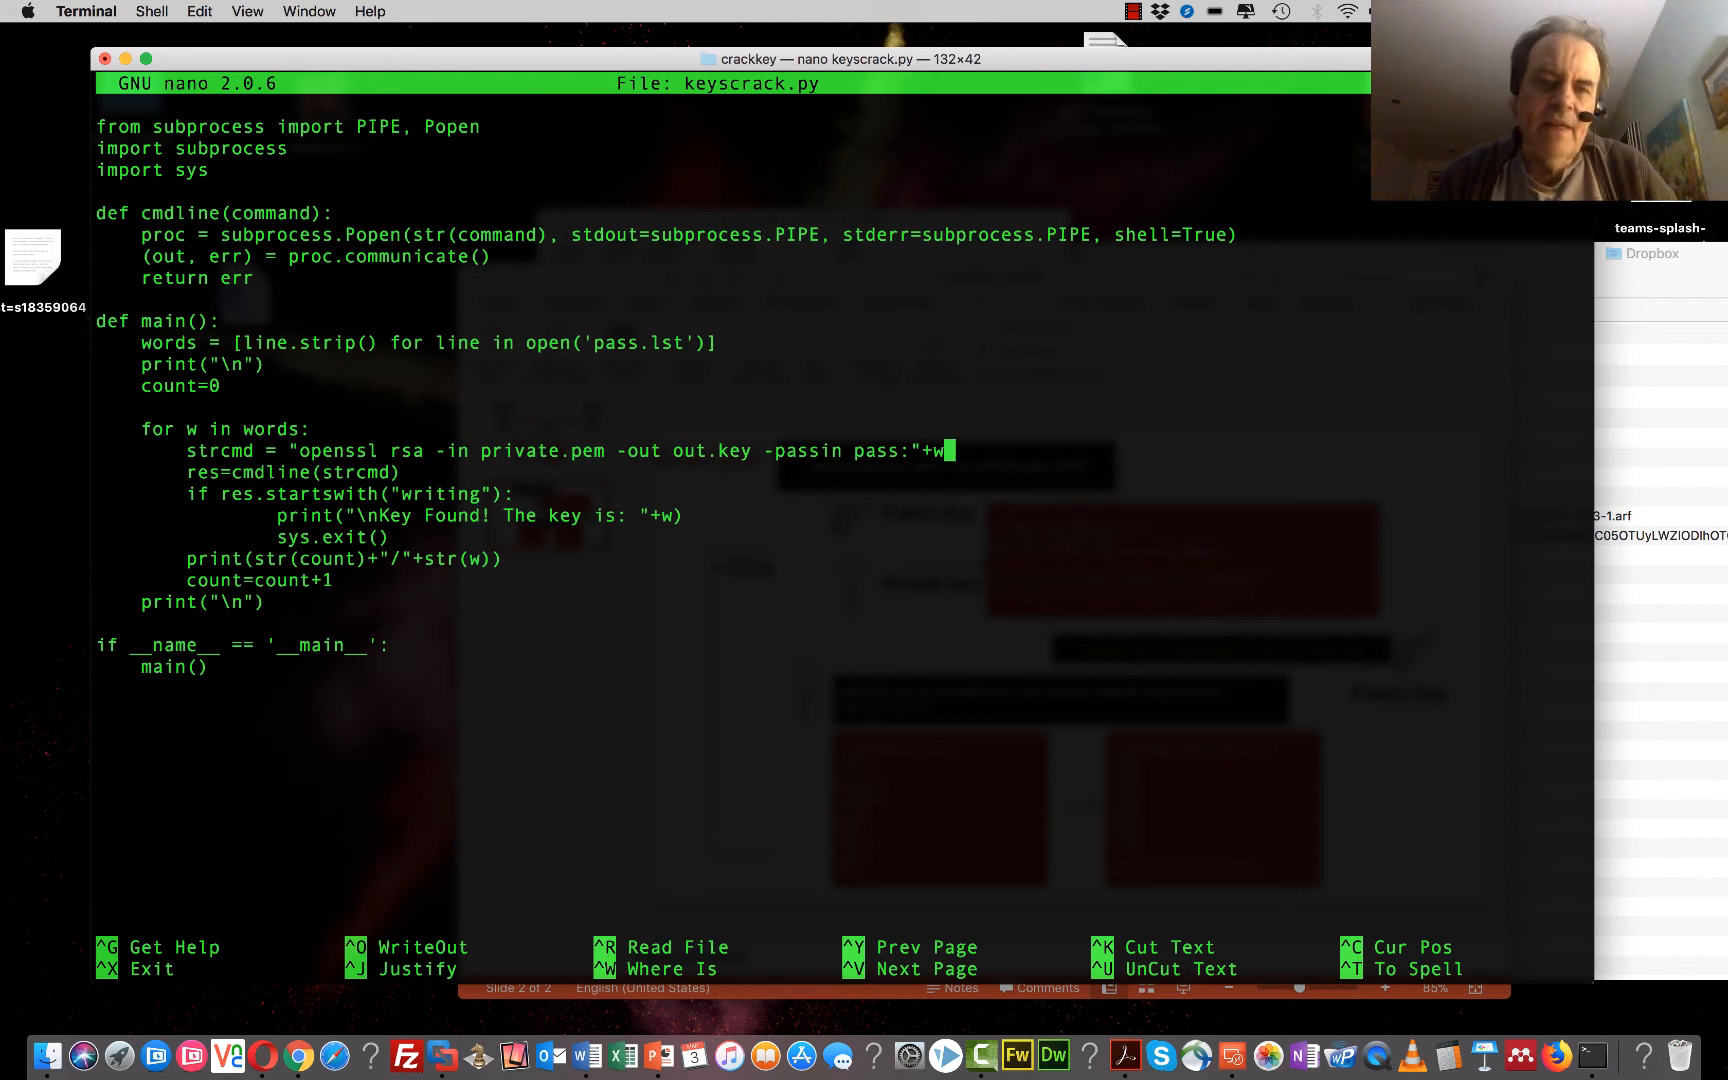
{"action": "key", "text": "Backspace"}
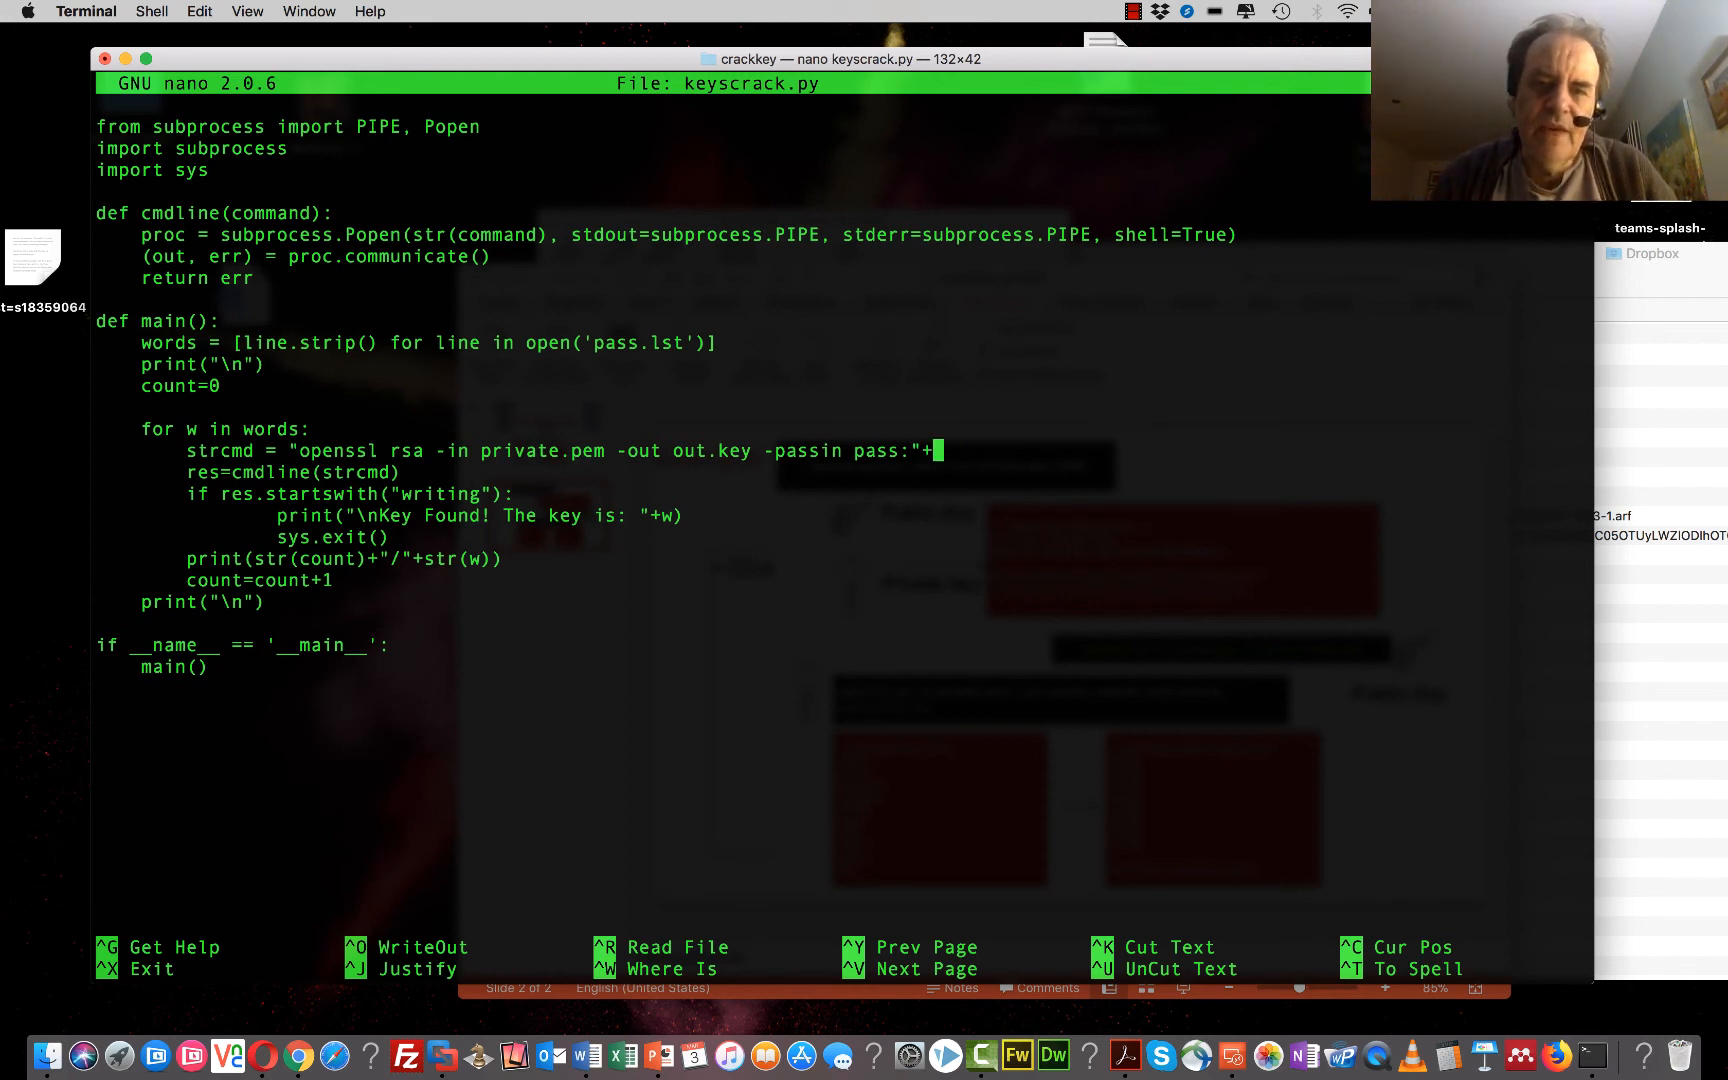
{"action": "type", "text": "w"}
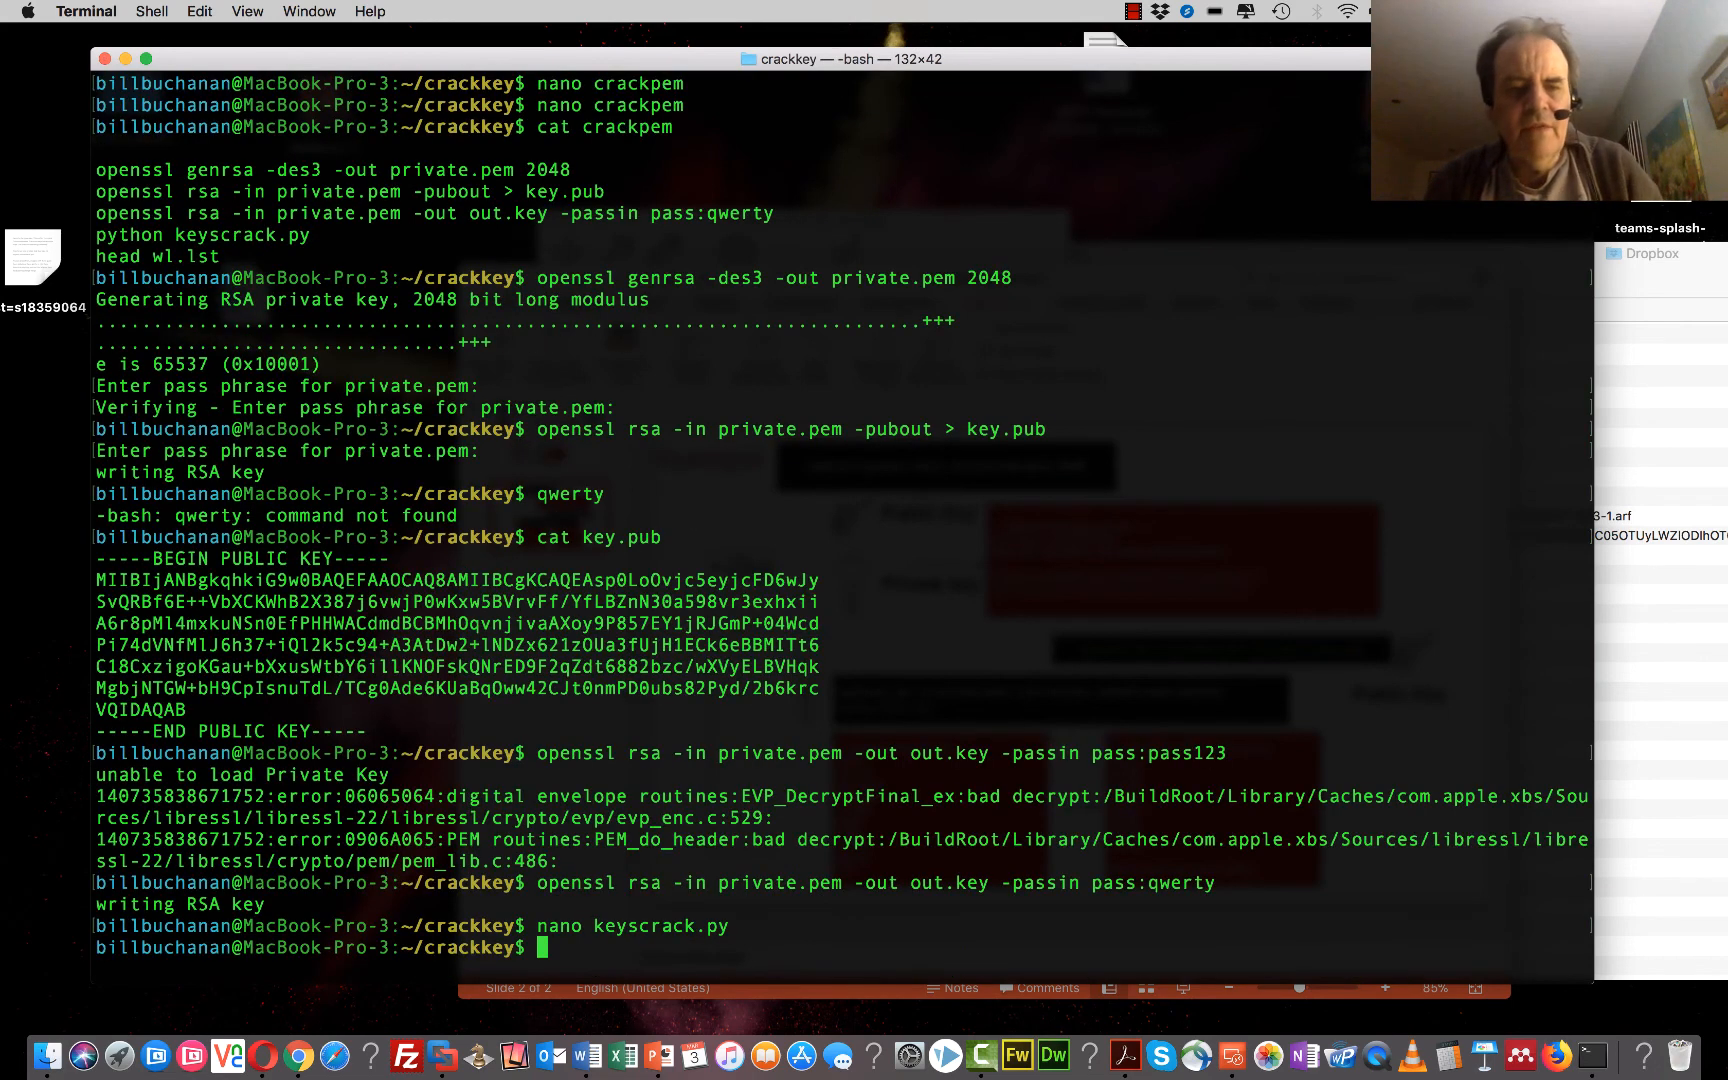
{"action": "type", "text": "cat pas"}
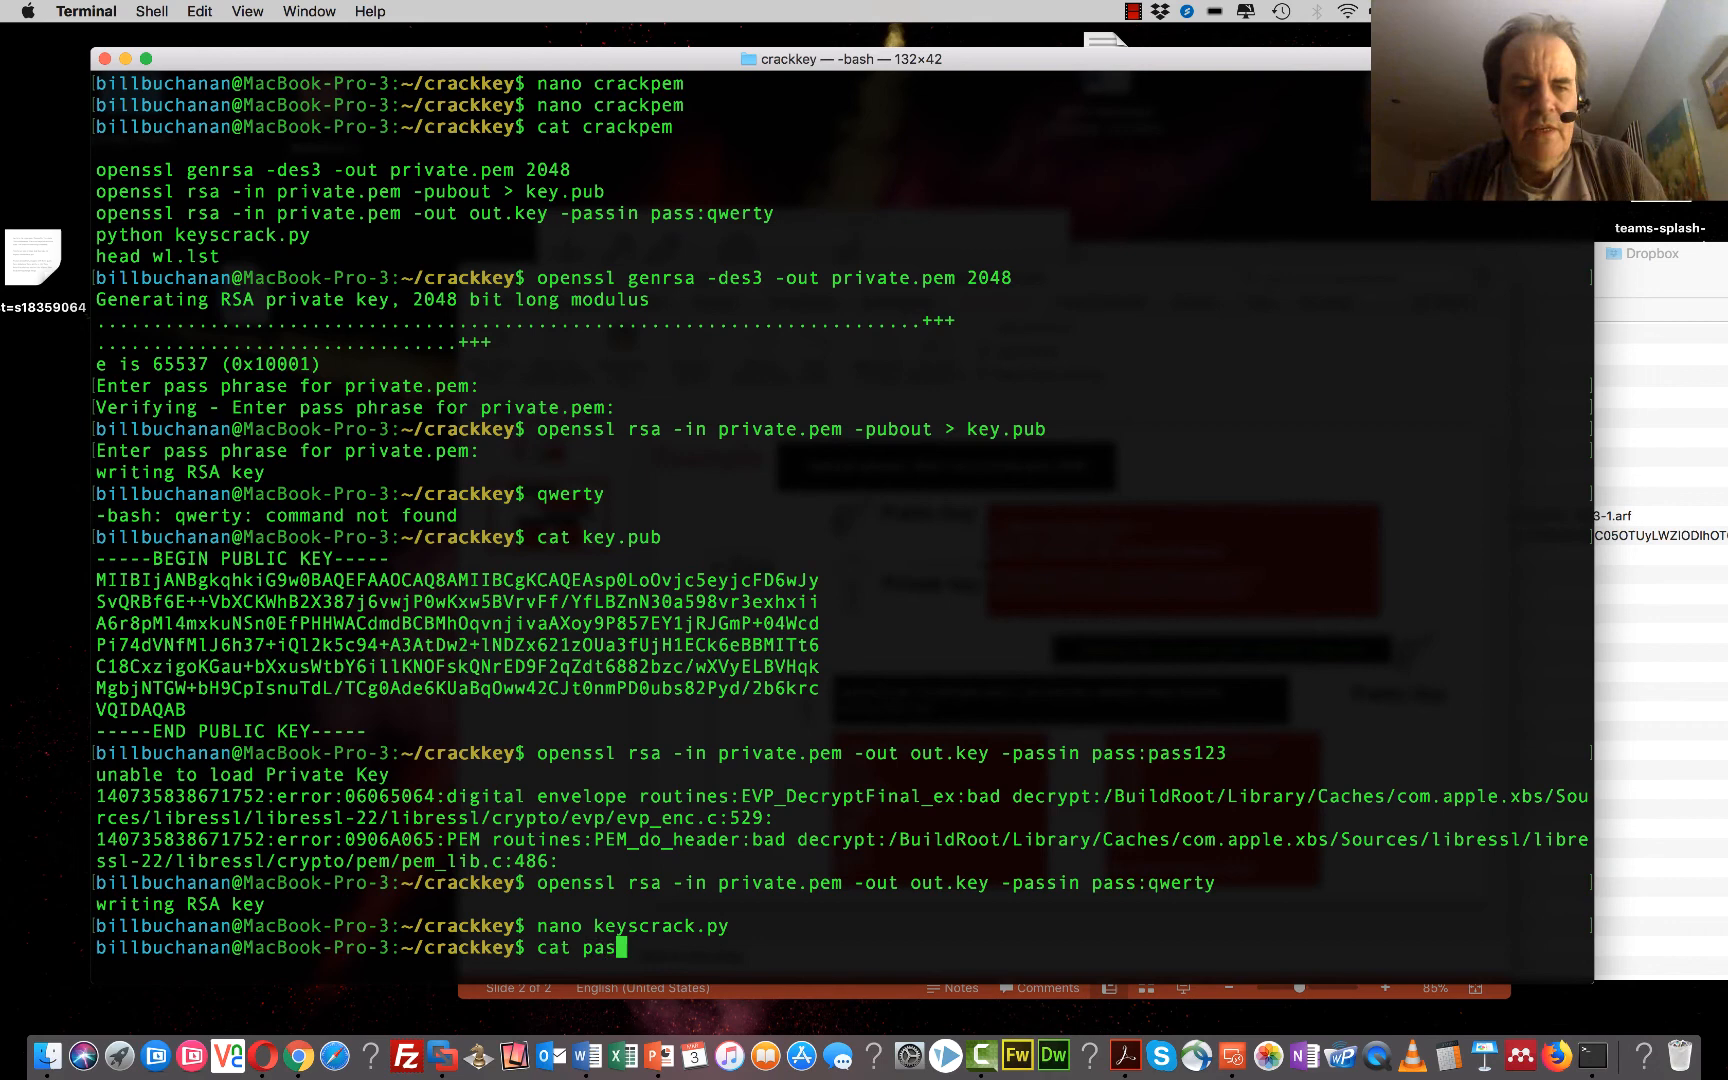
{"action": "key", "text": "Return"}
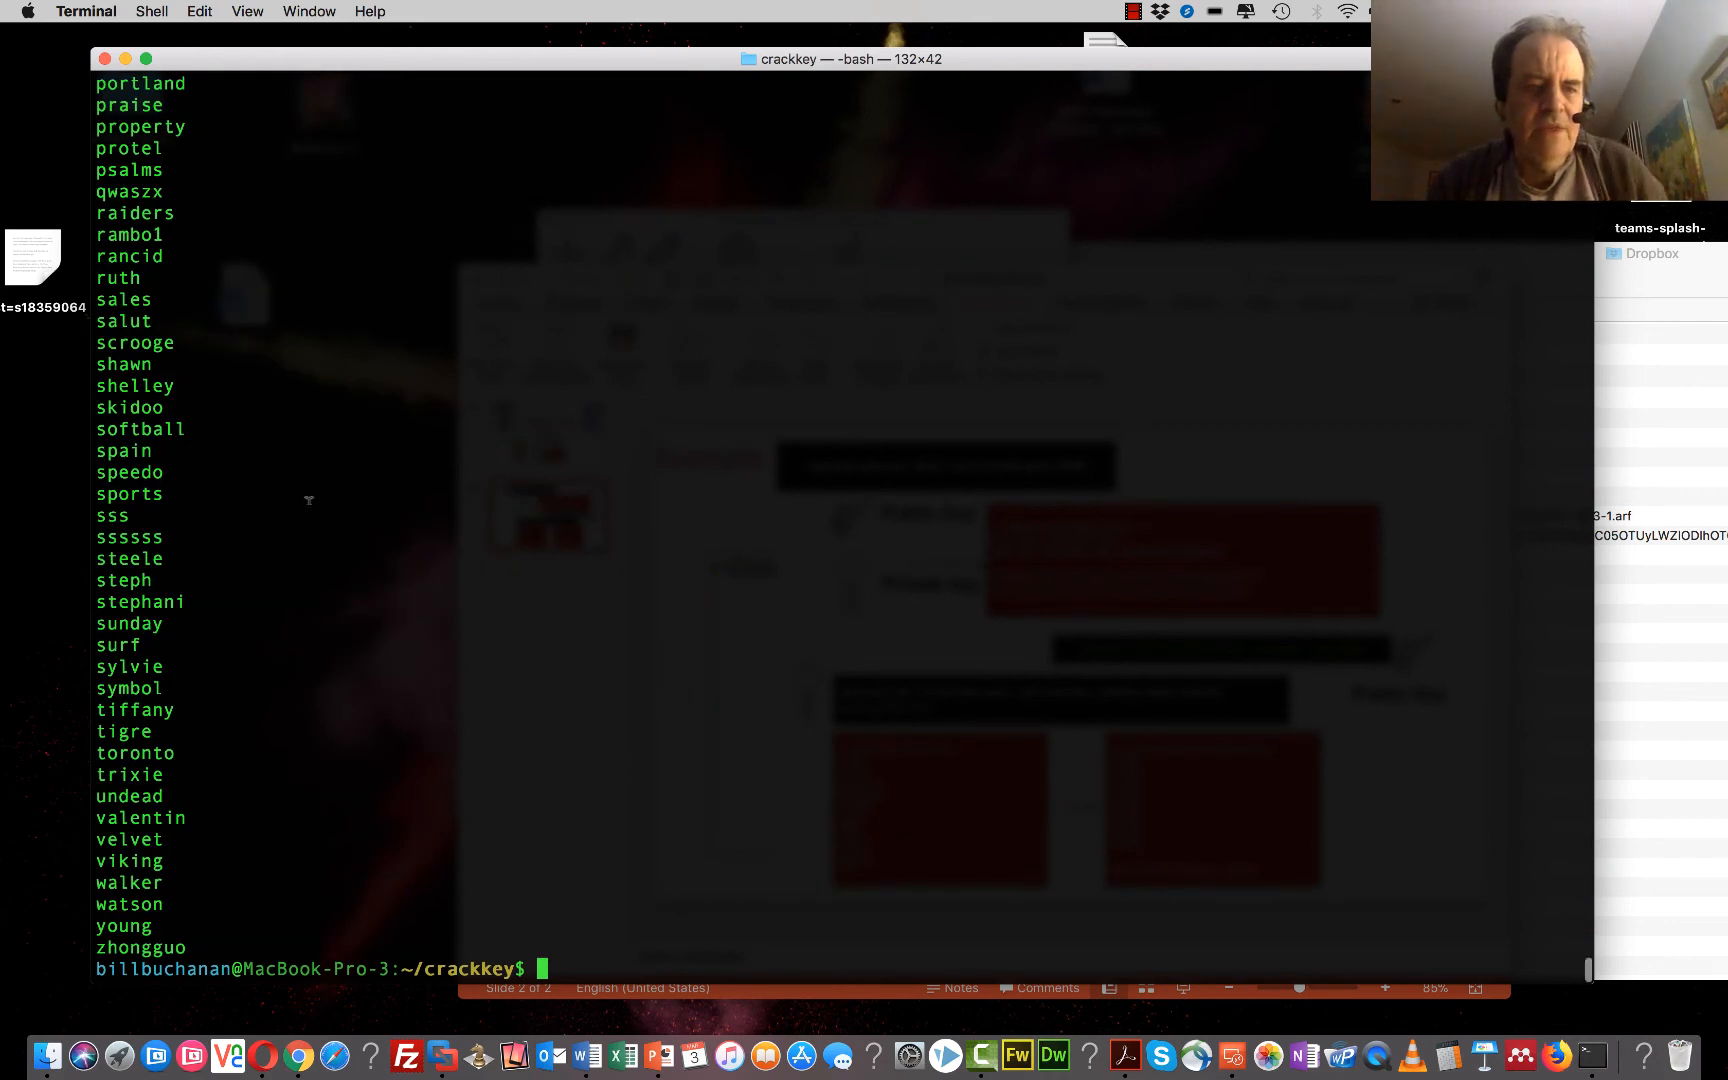
{"action": "type", "text": "hea"}
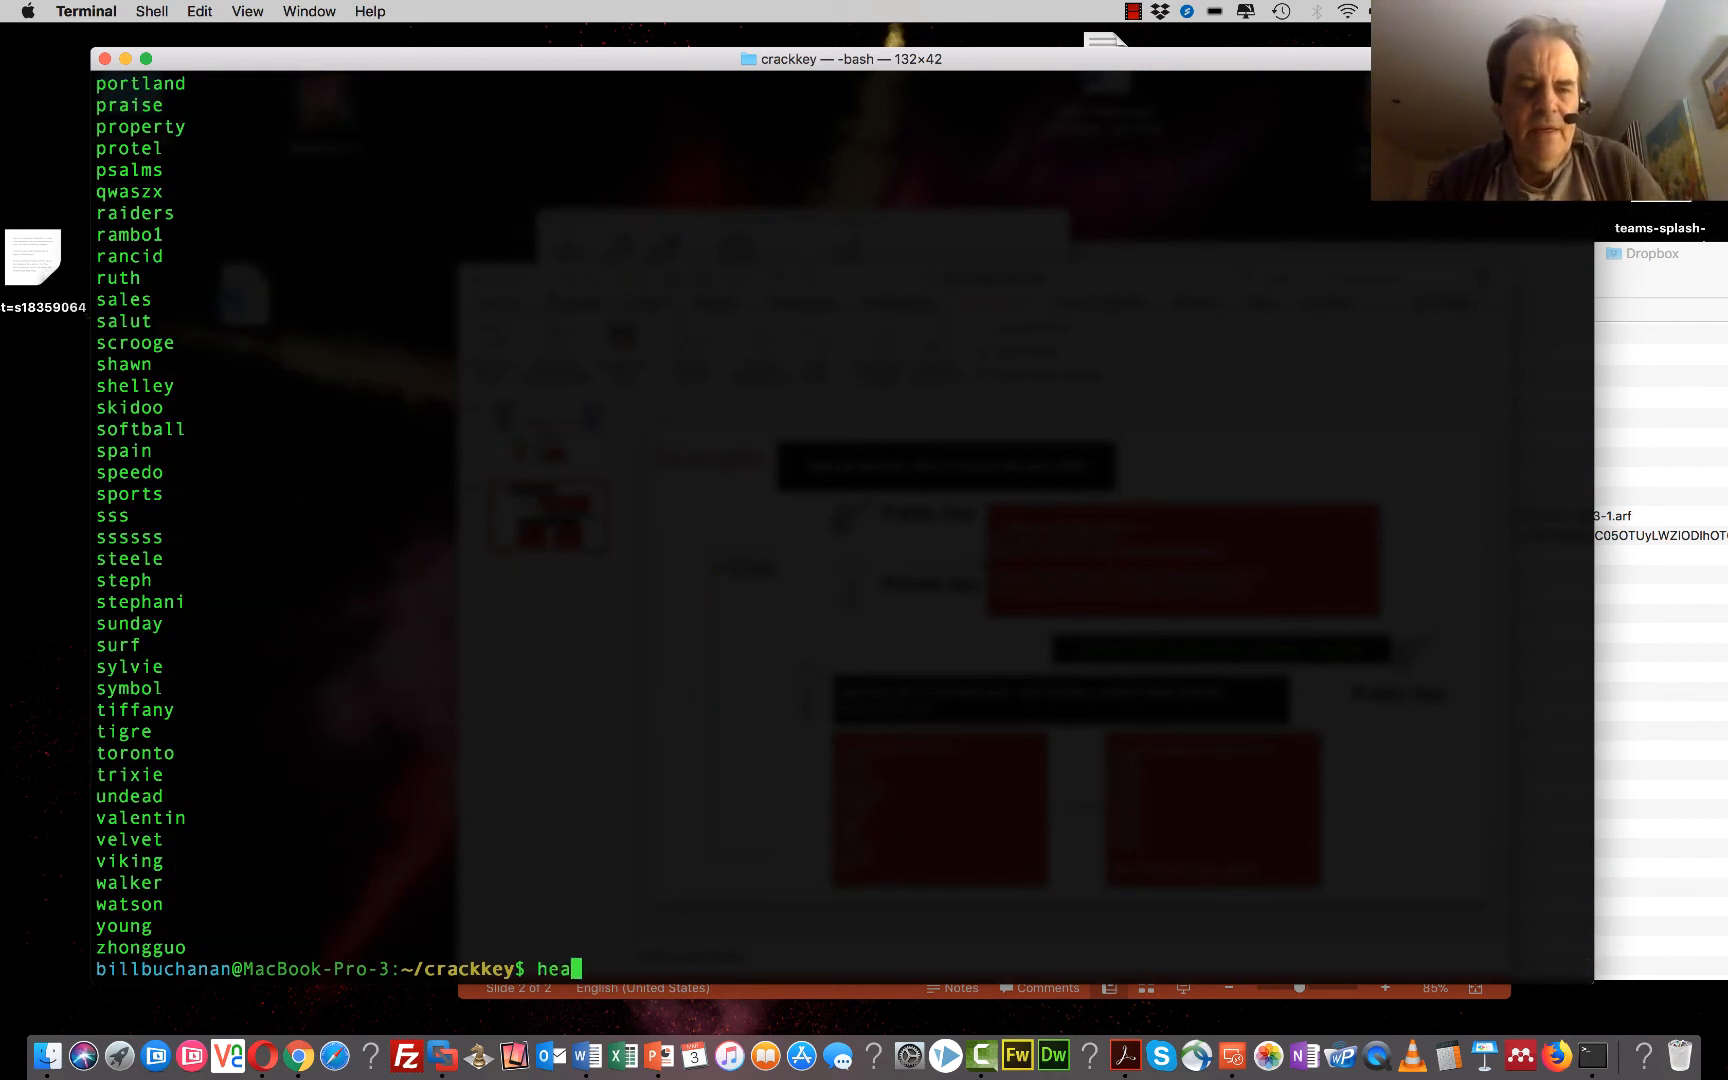
{"action": "type", "text": "d pass.lst"}
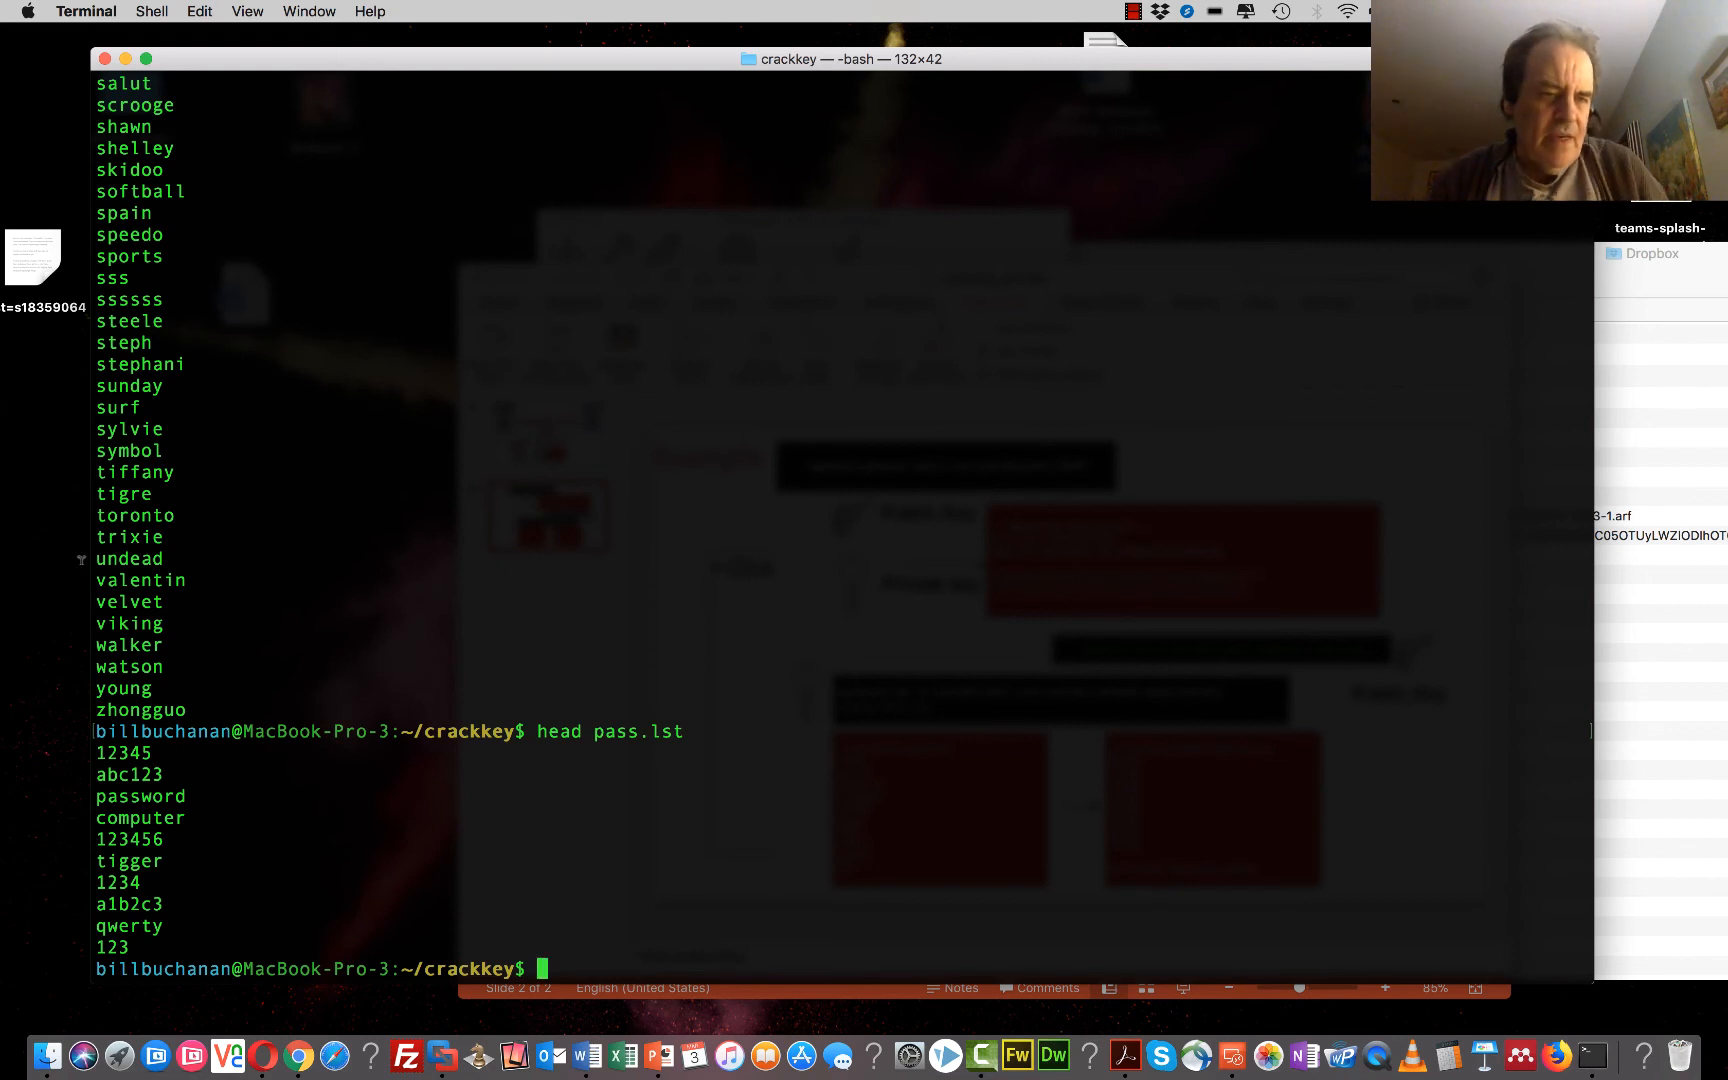
- Start the python command for the wordlist cracking script
{"action": "double_click", "coordinate": [130, 926]}
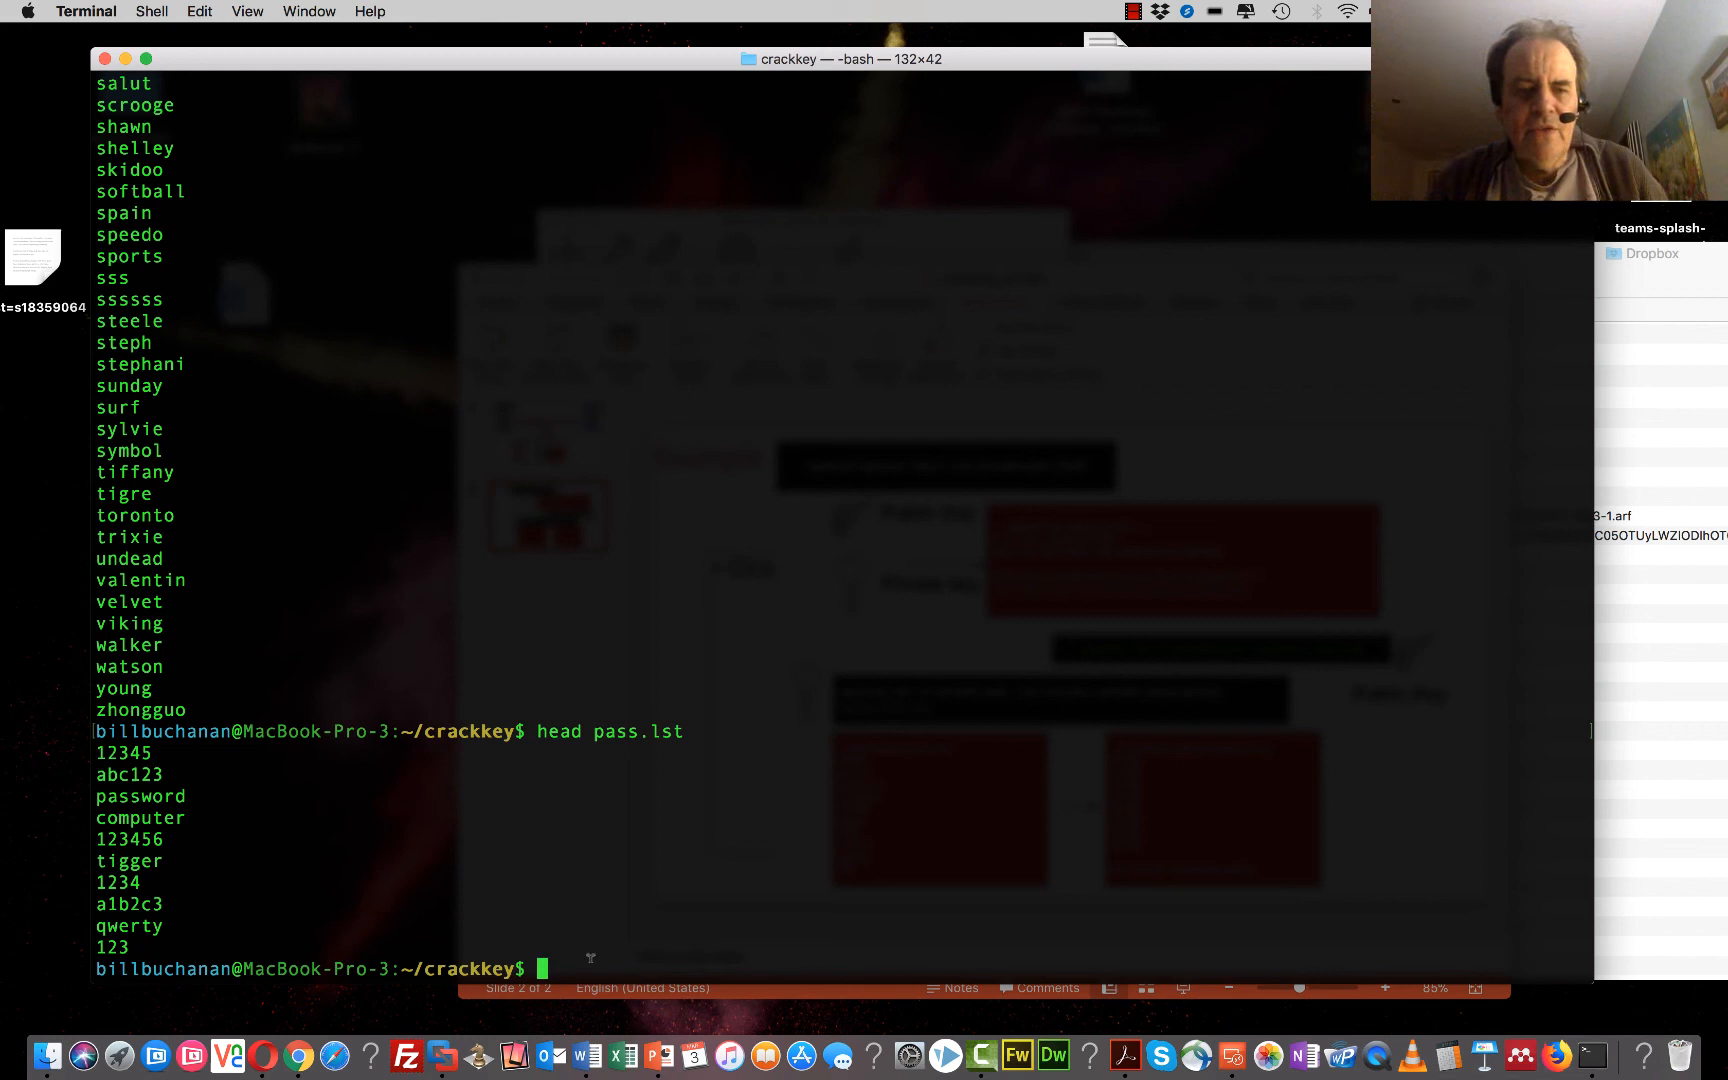
{"action": "type", "text": "python"}
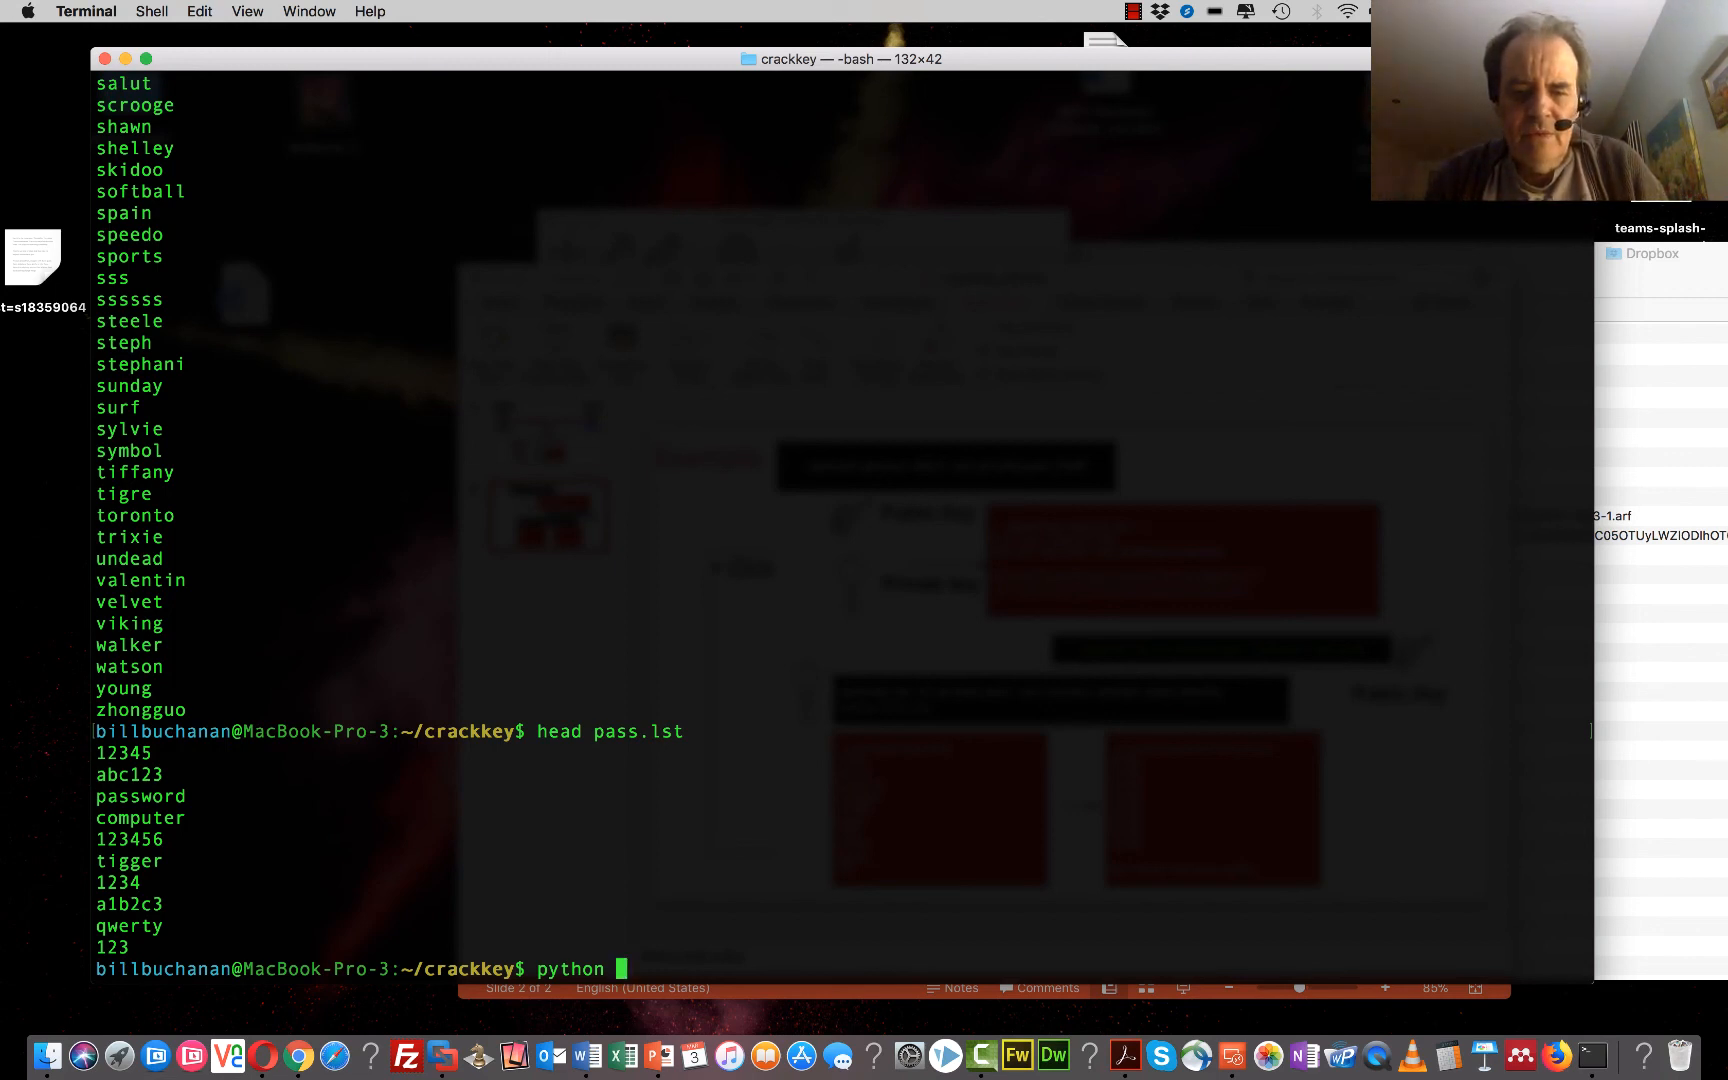
{"action": "type", "text": "keyscrack.py"}
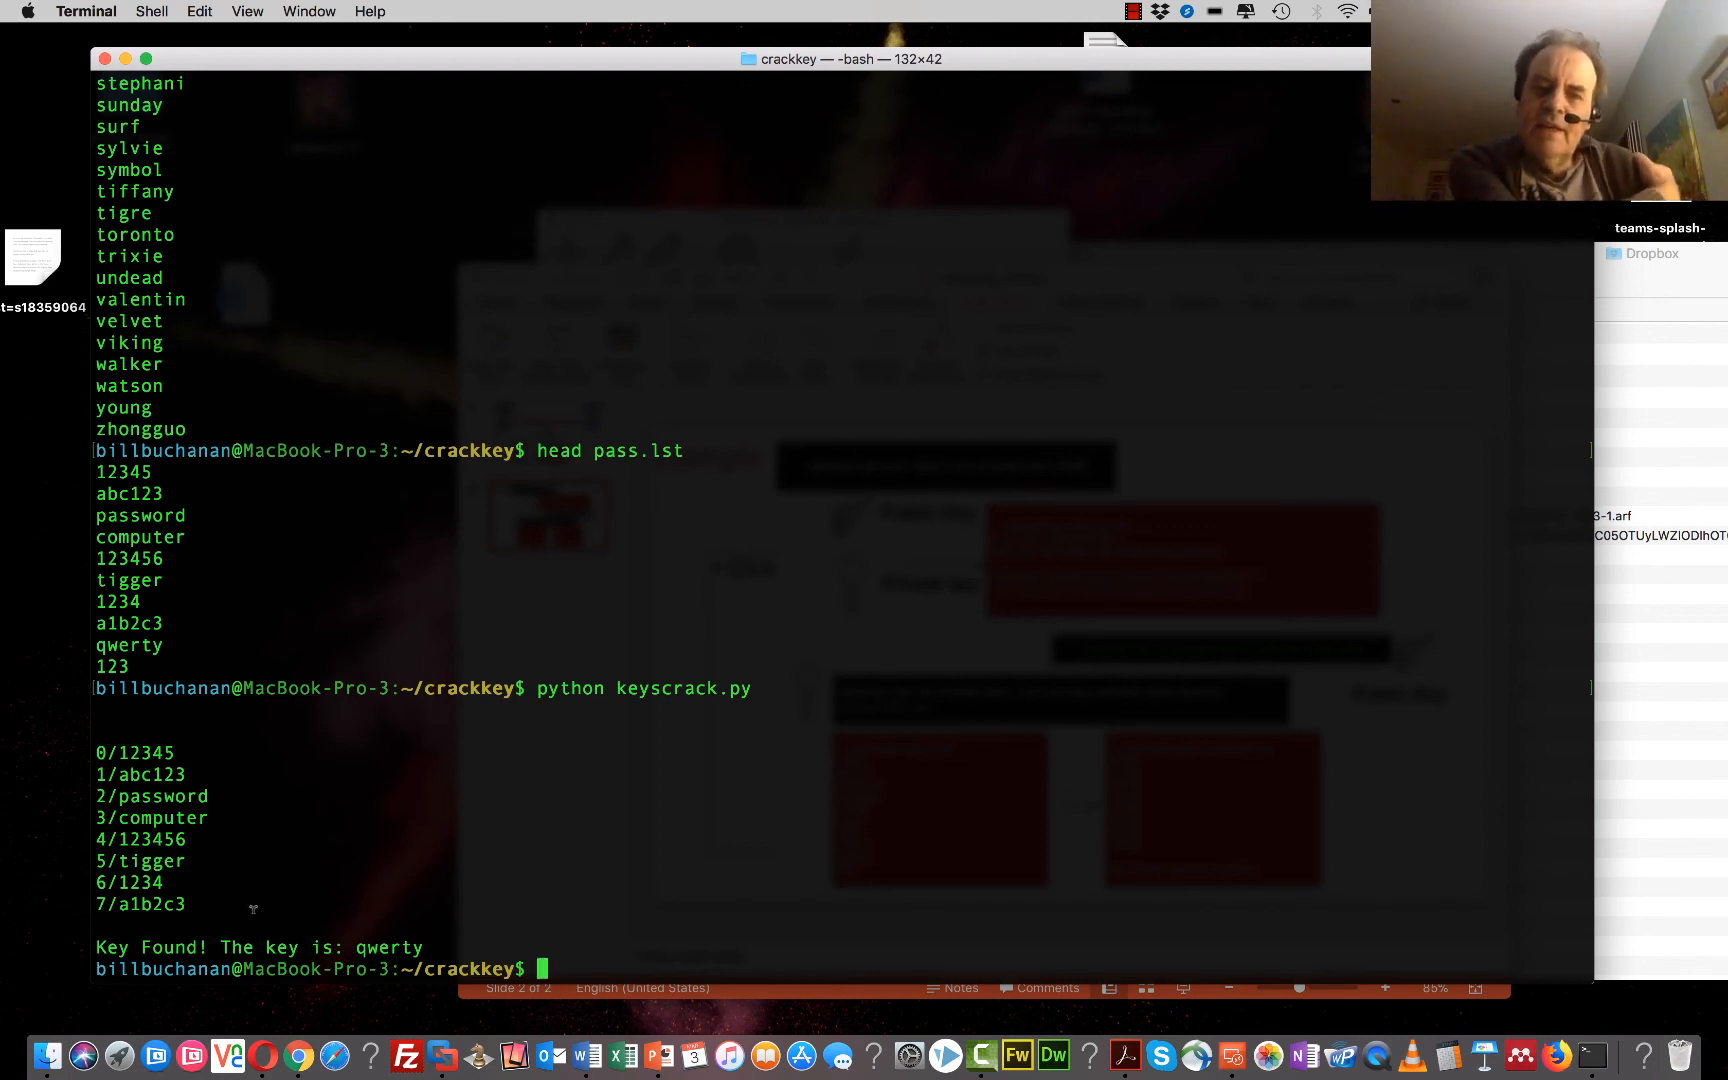
{"action": "type", "text": "ls"}
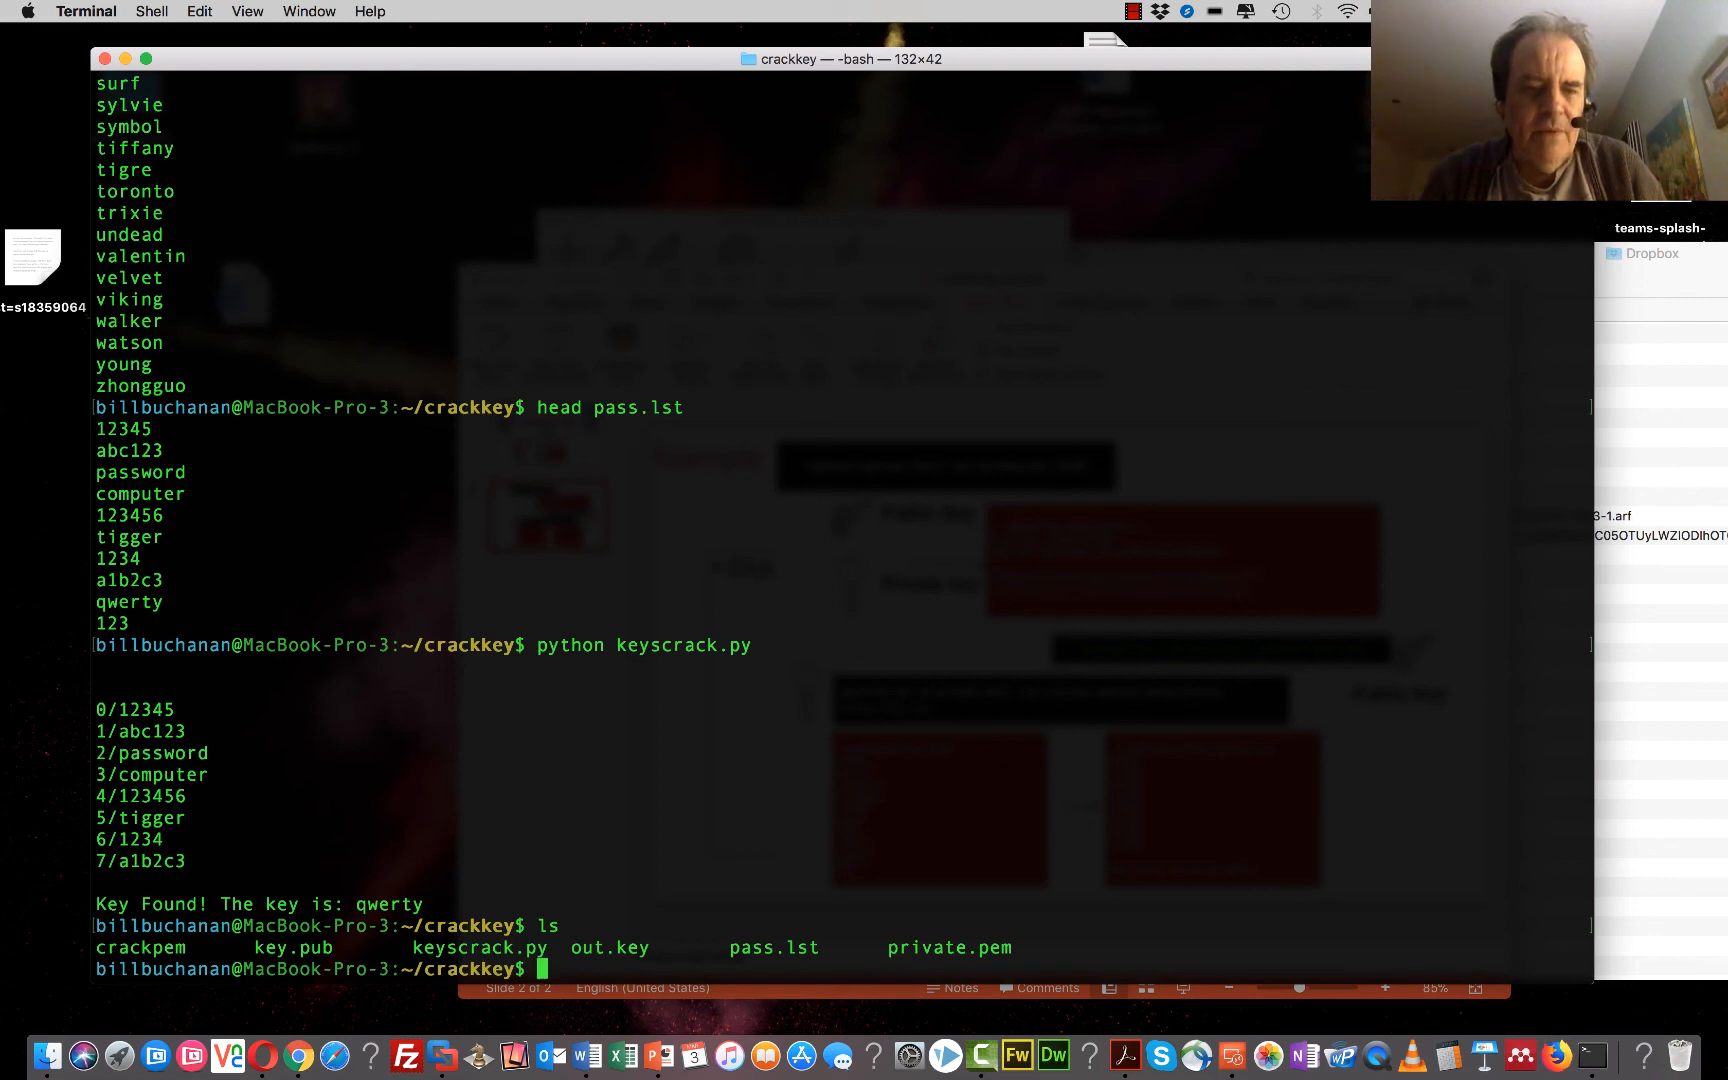
{"action": "type", "text": "cat out.key"}
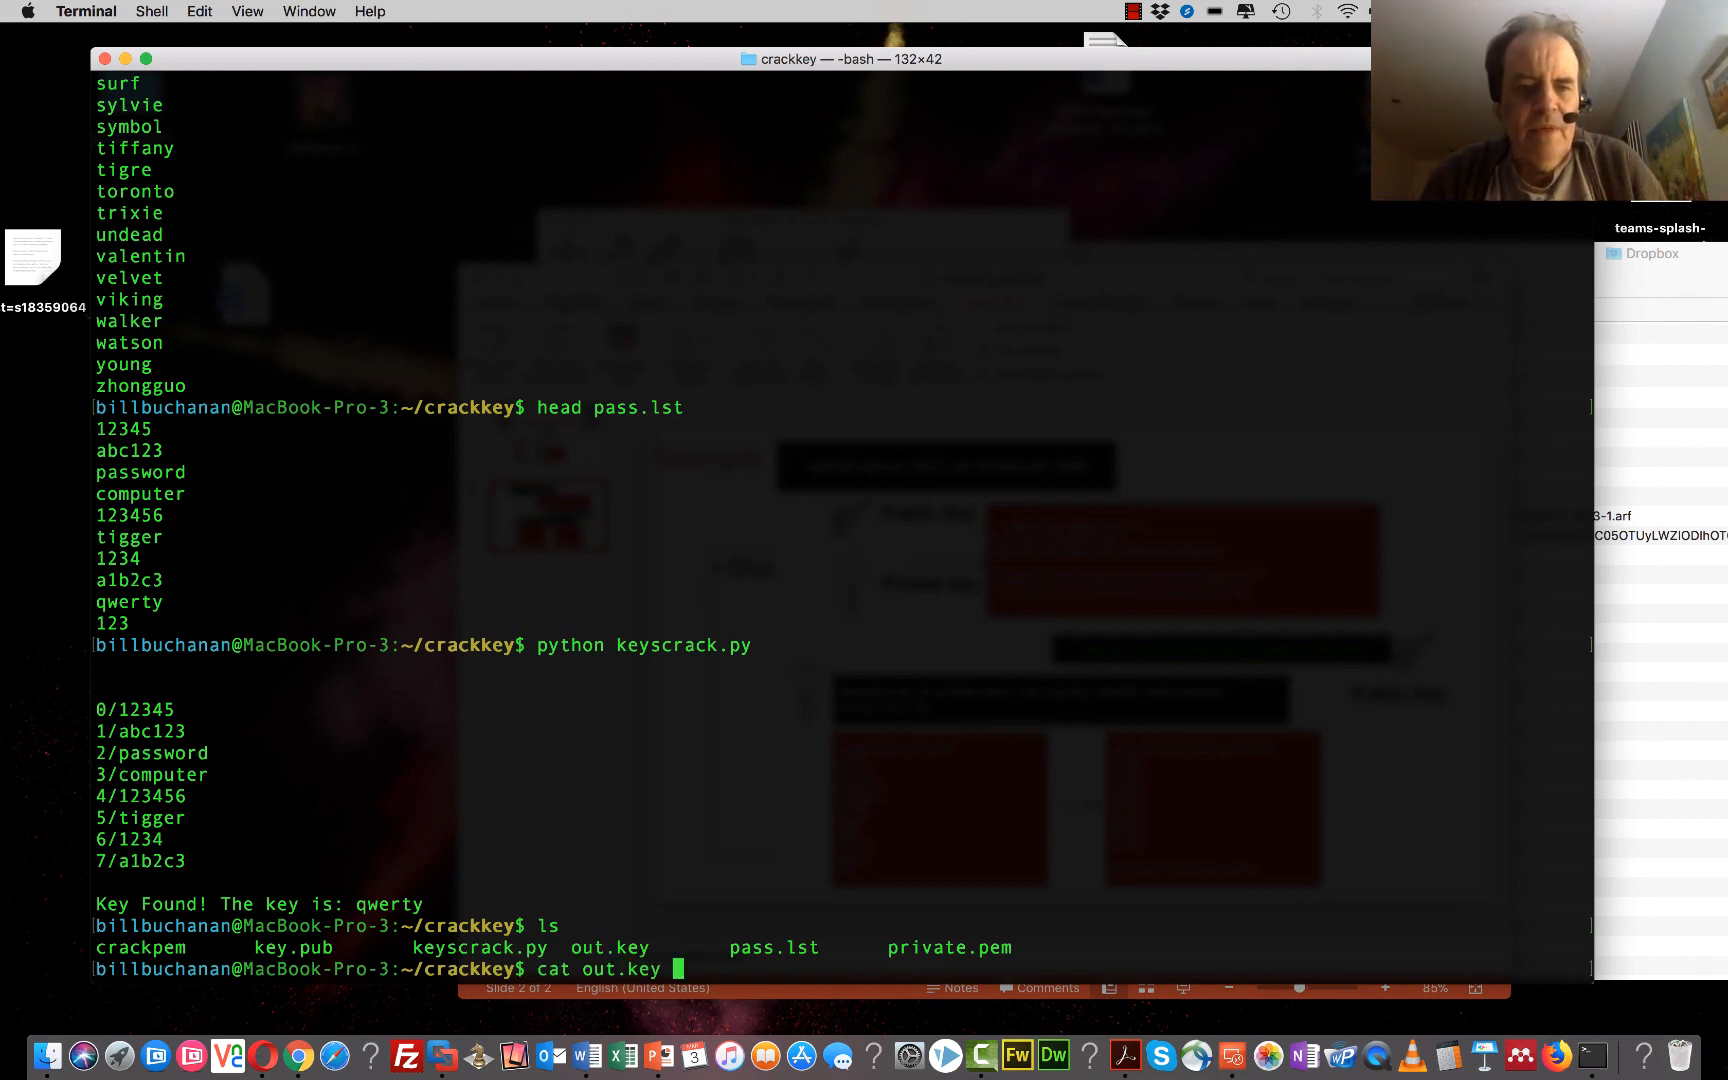
{"action": "key", "text": "Return"}
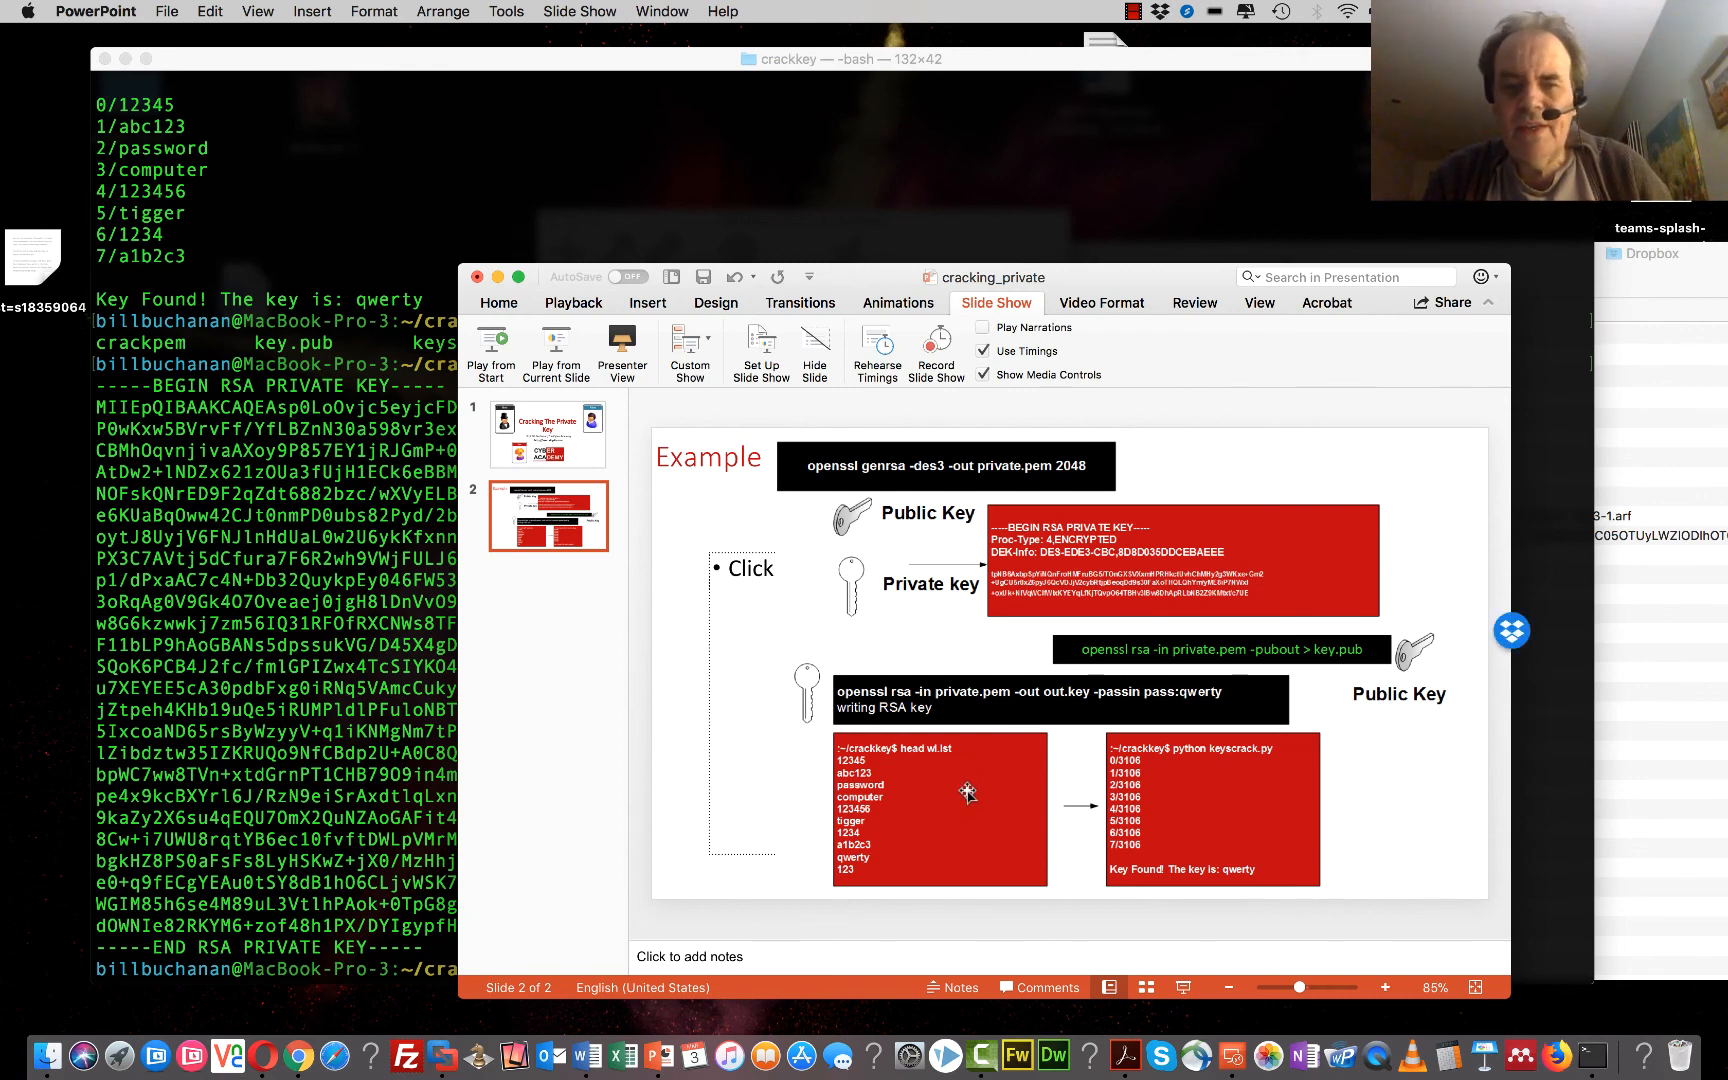
{"action": "mouse_move", "coordinate": [942, 734]}
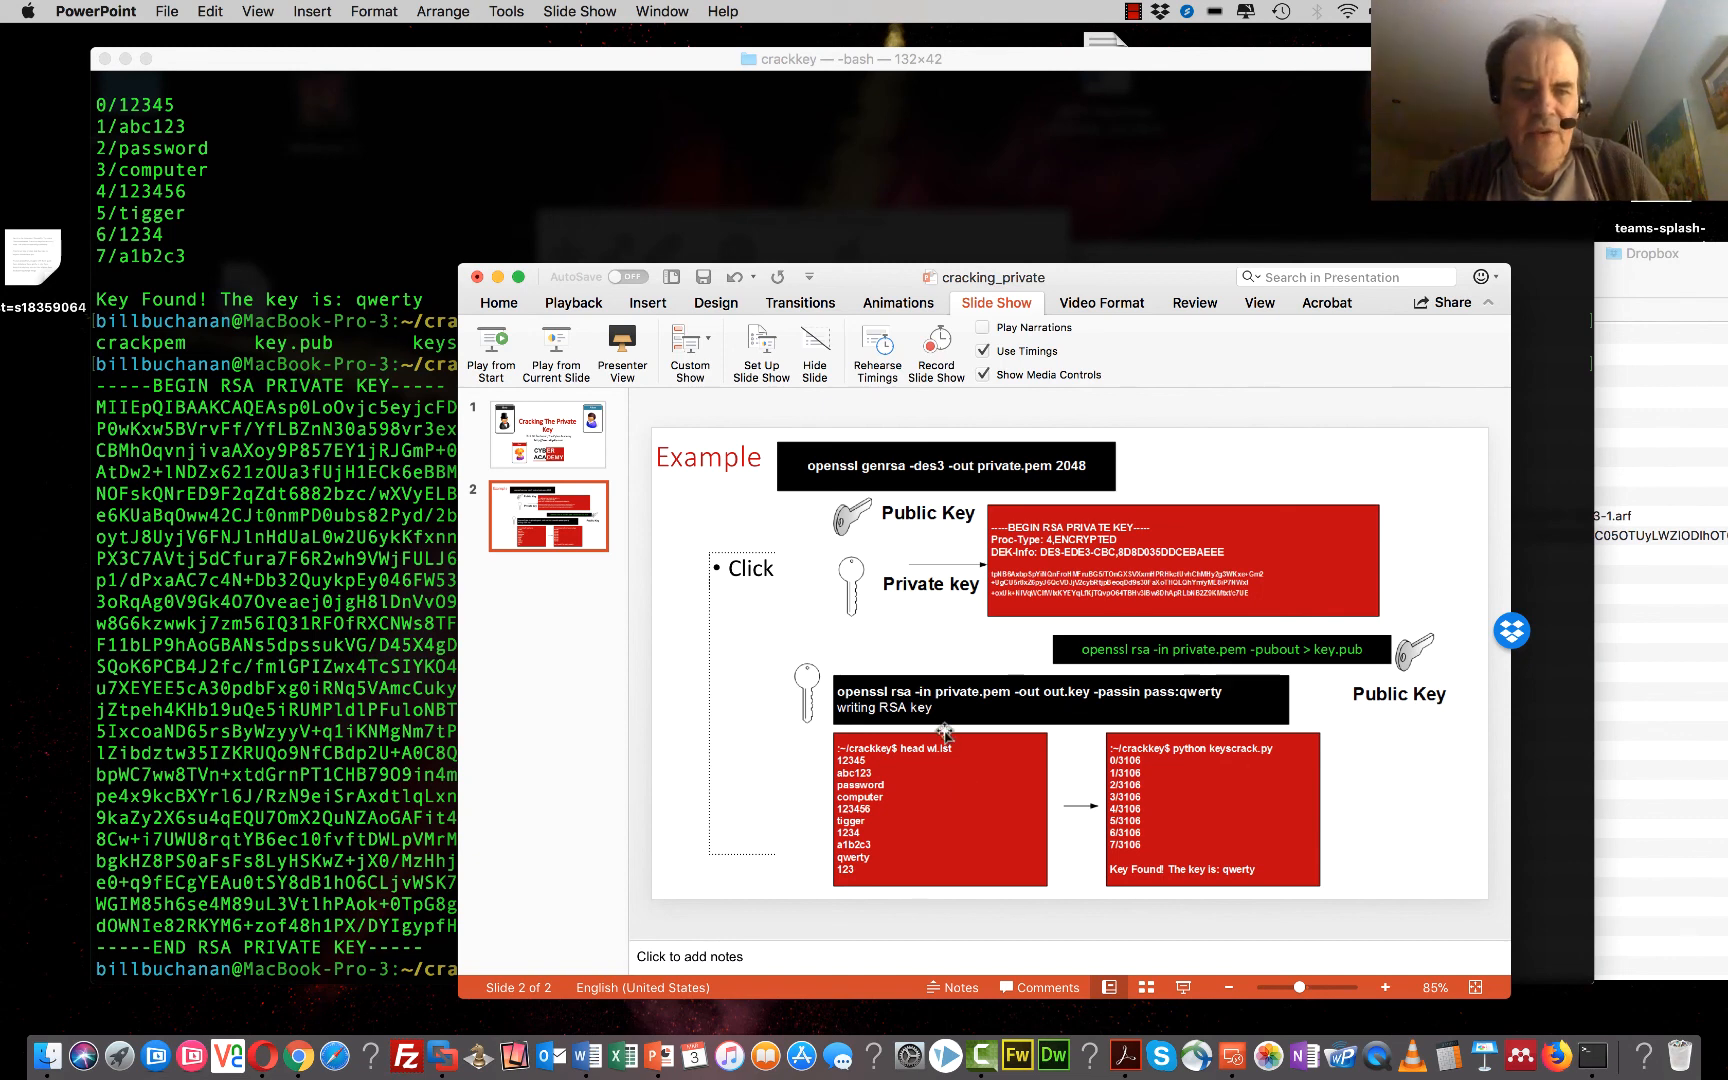